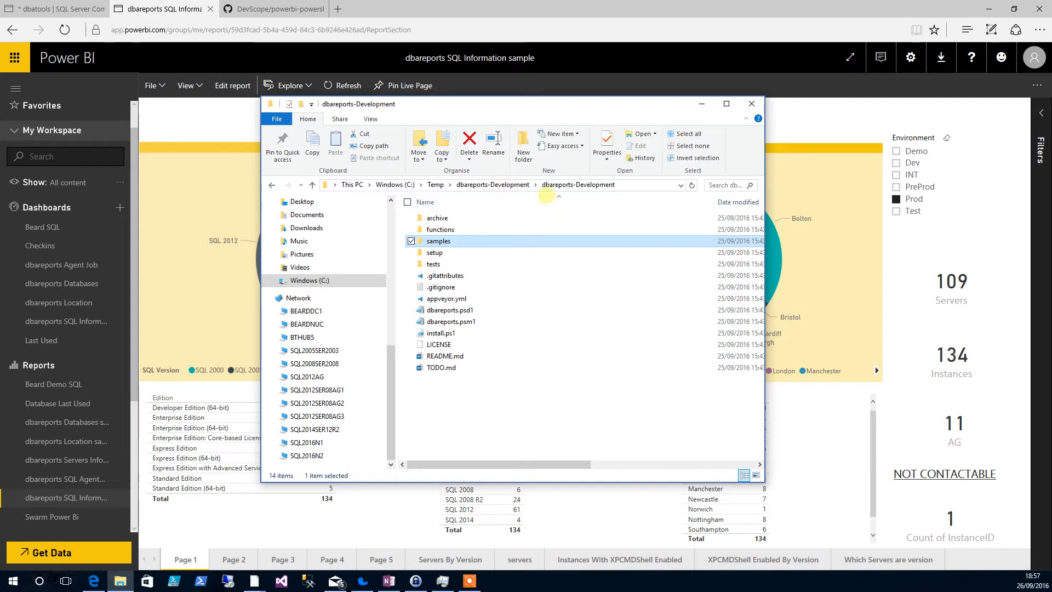
{"action": "mouse_move", "coordinate": [439, 240]}
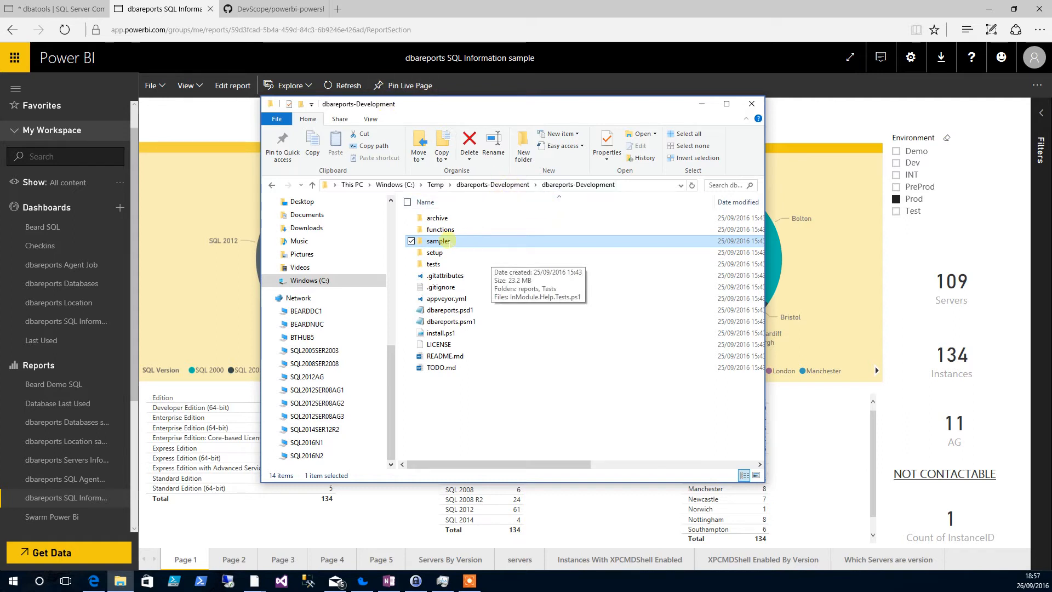
- Navigate into the samples folder and then its reports subfolder
{"action": "double_click", "coordinate": [440, 240]}
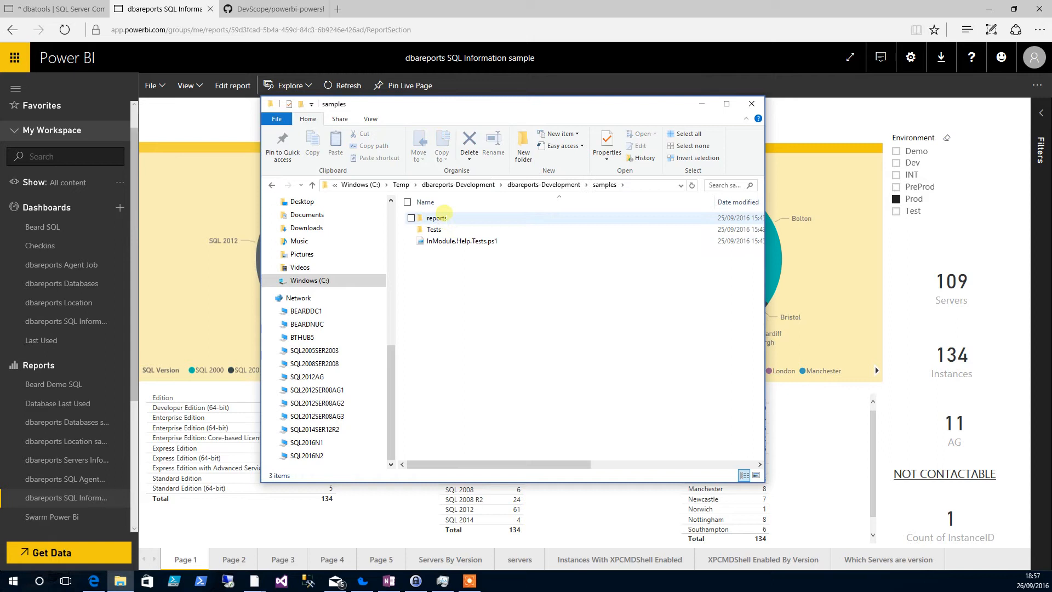
{"action": "double_click", "coordinate": [437, 217]}
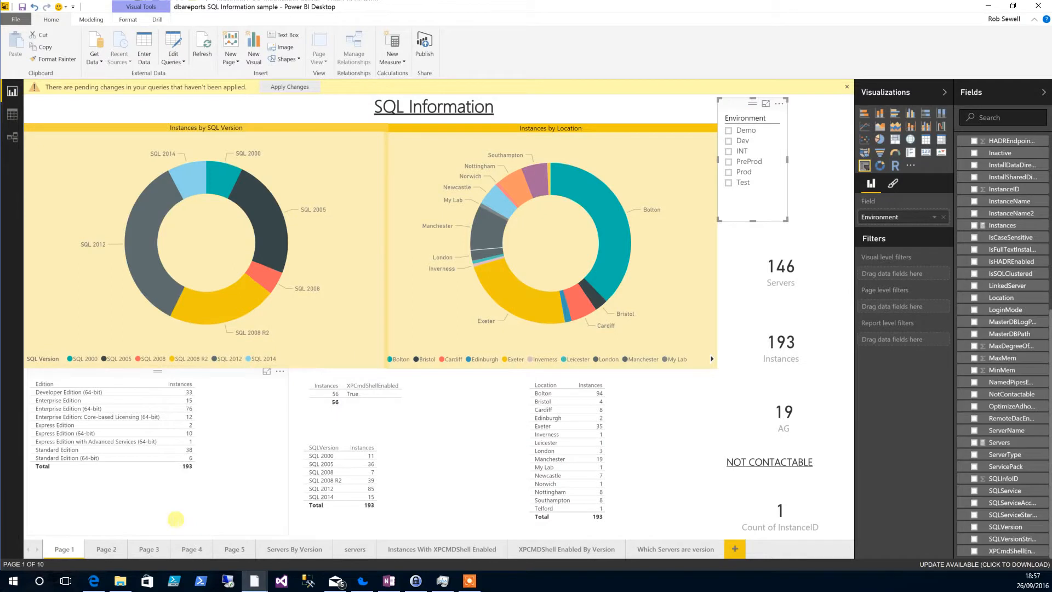
{"action": "mouse_move", "coordinate": [471, 238]}
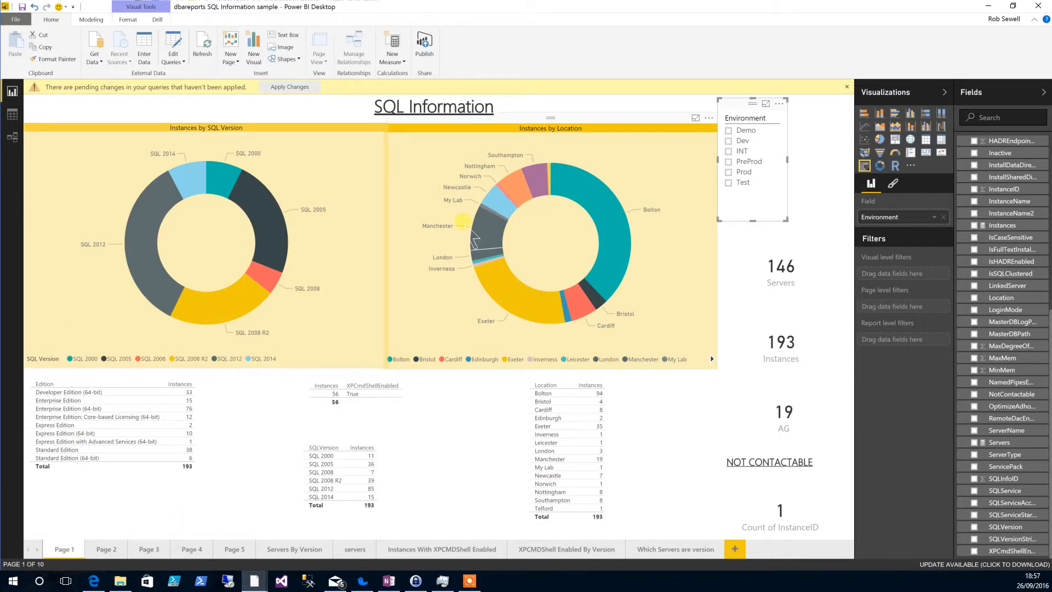
{"action": "mouse_move", "coordinate": [264, 227]}
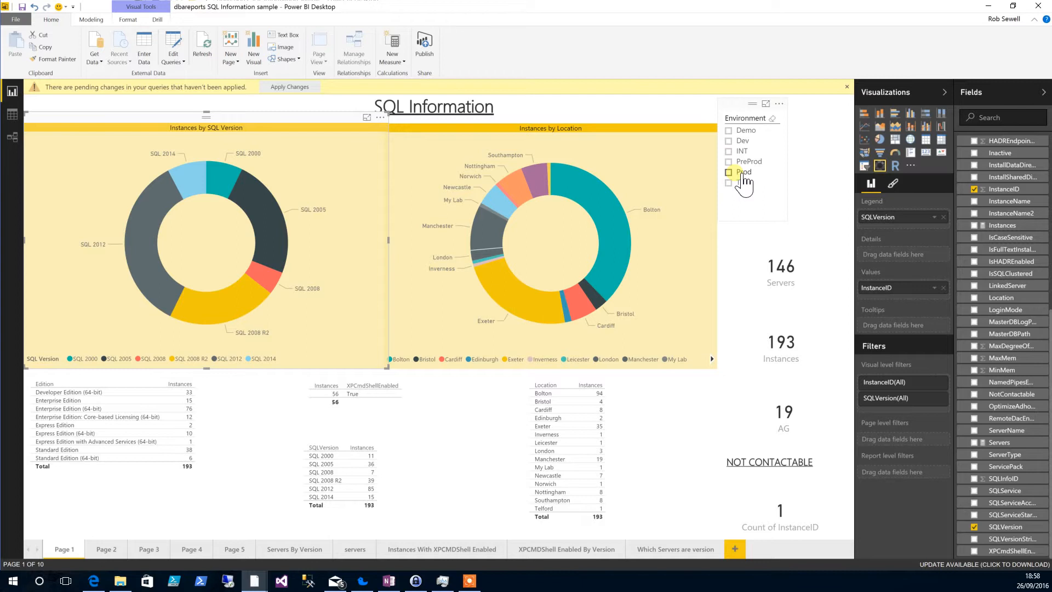
- Filter the report to Prod, then cross-filter to SQL 2000, leaving 10 servers and 10 instances
{"action": "left_click", "coordinate": [730, 172]}
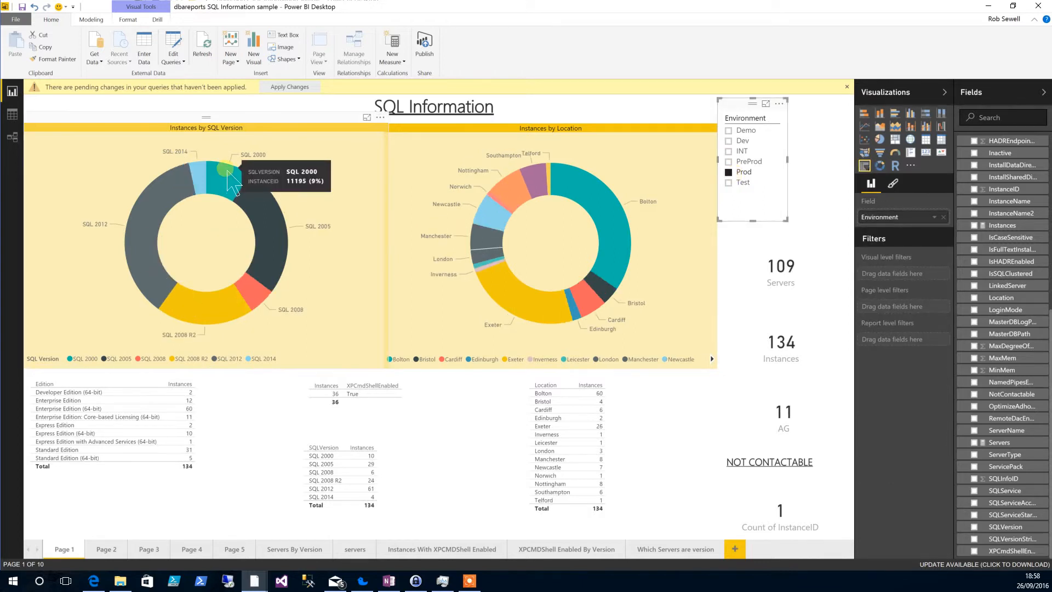
{"action": "left_click", "coordinate": [222, 171]}
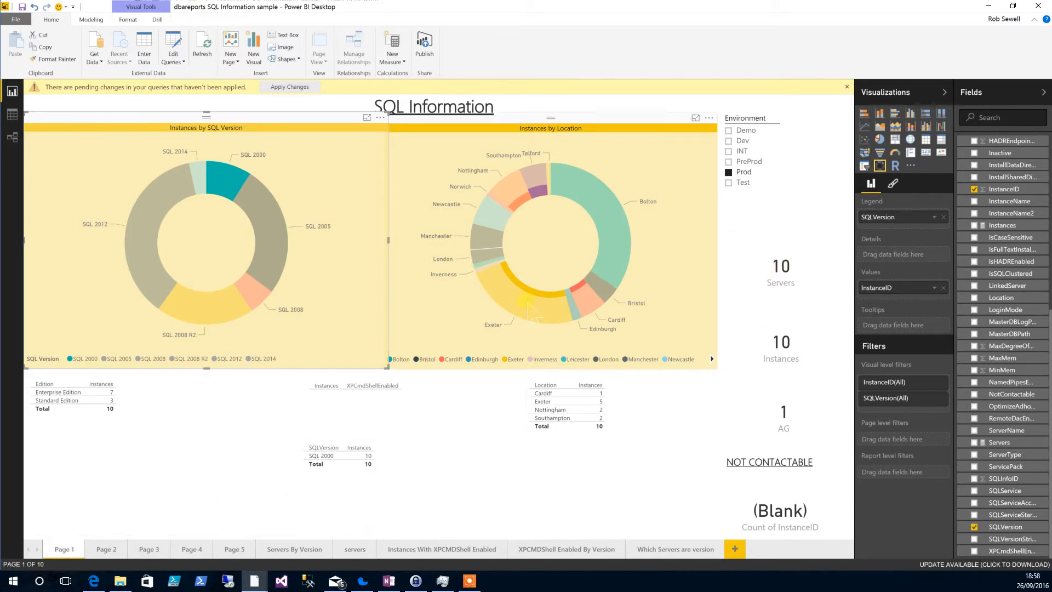
{"action": "mouse_move", "coordinate": [530, 315]}
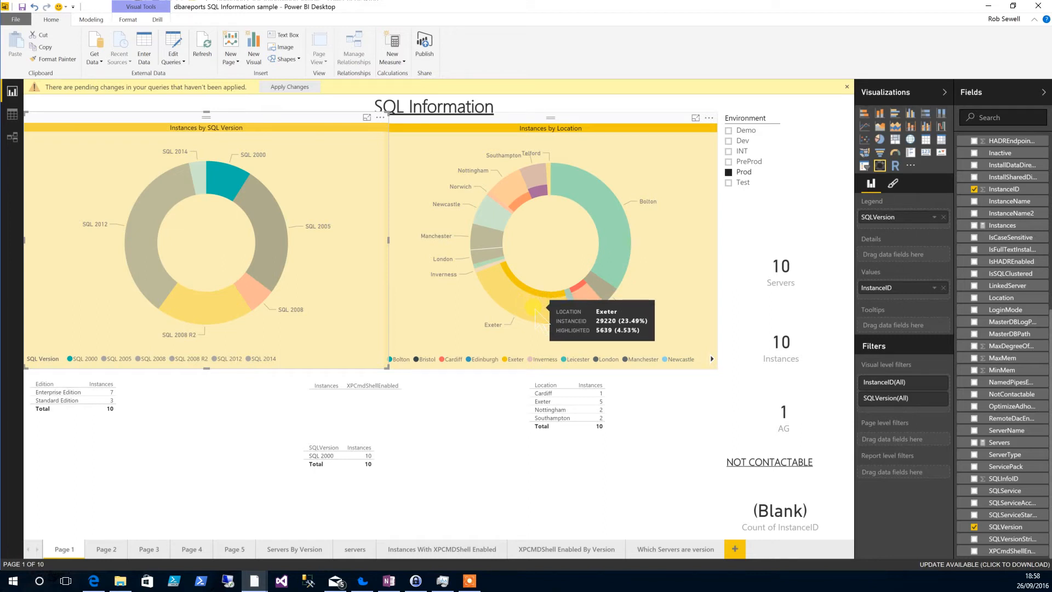
{"action": "mouse_move", "coordinate": [479, 138]}
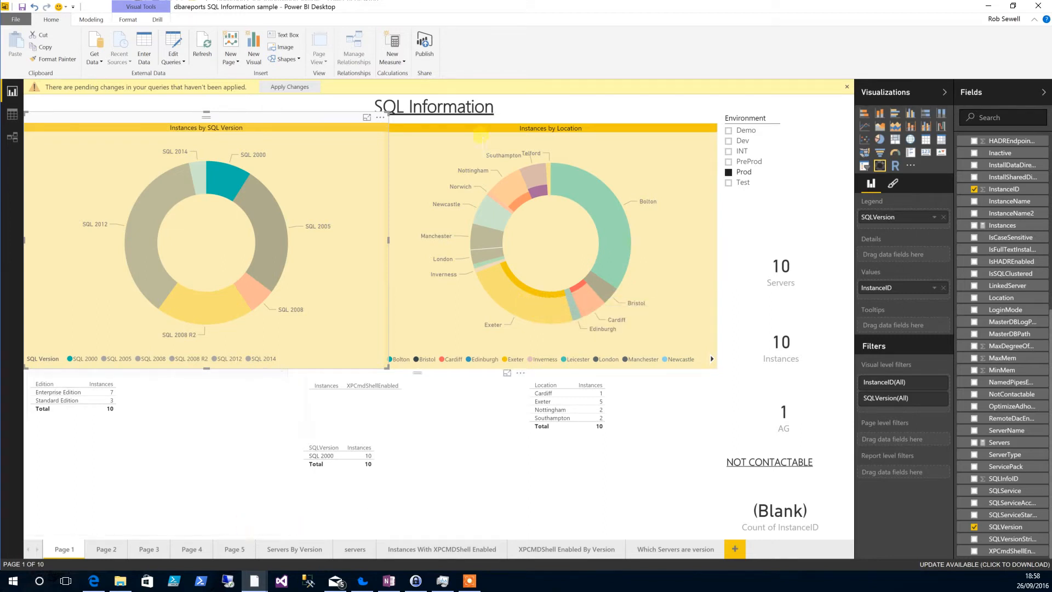
- Bring up the GitHub powerbi-powershell-modules README and read the PowerBIPS module description
{"action": "left_click", "coordinate": [93, 580]}
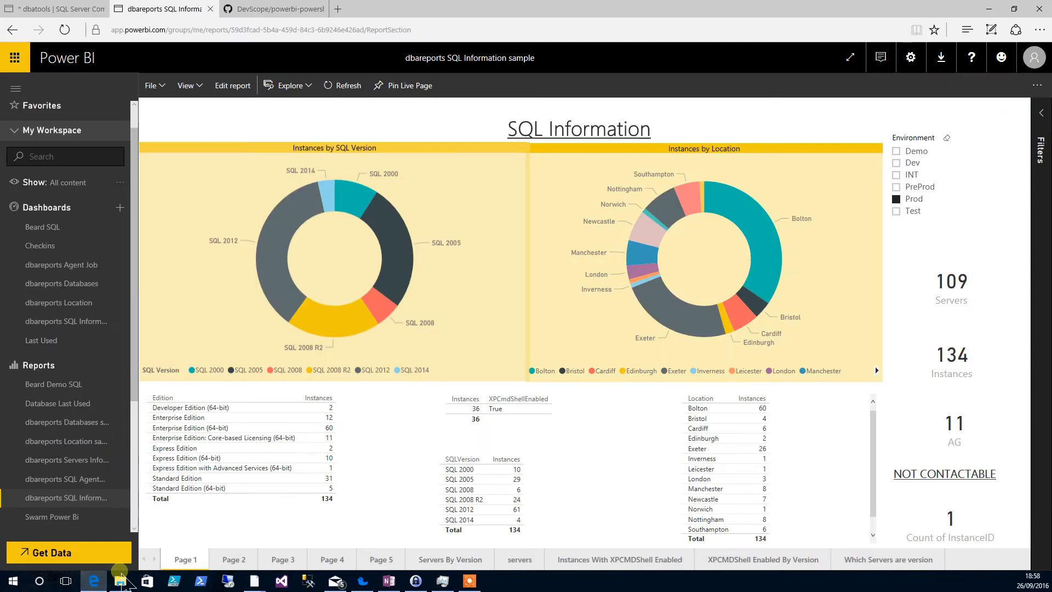
{"action": "left_click", "coordinate": [274, 9]}
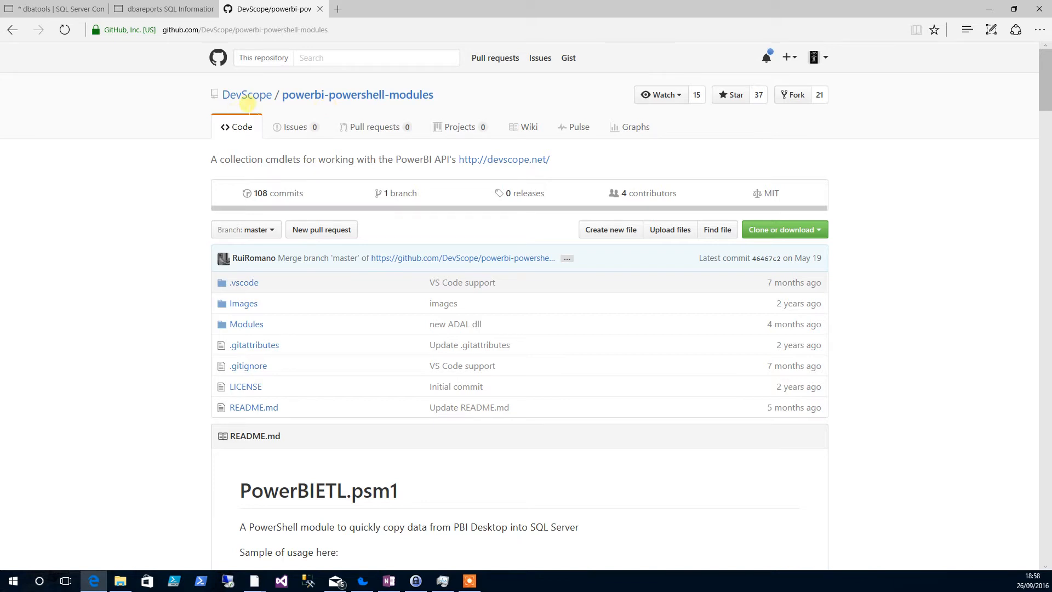
{"action": "scroll", "scroll_direction": "down", "scroll_amount": 3}
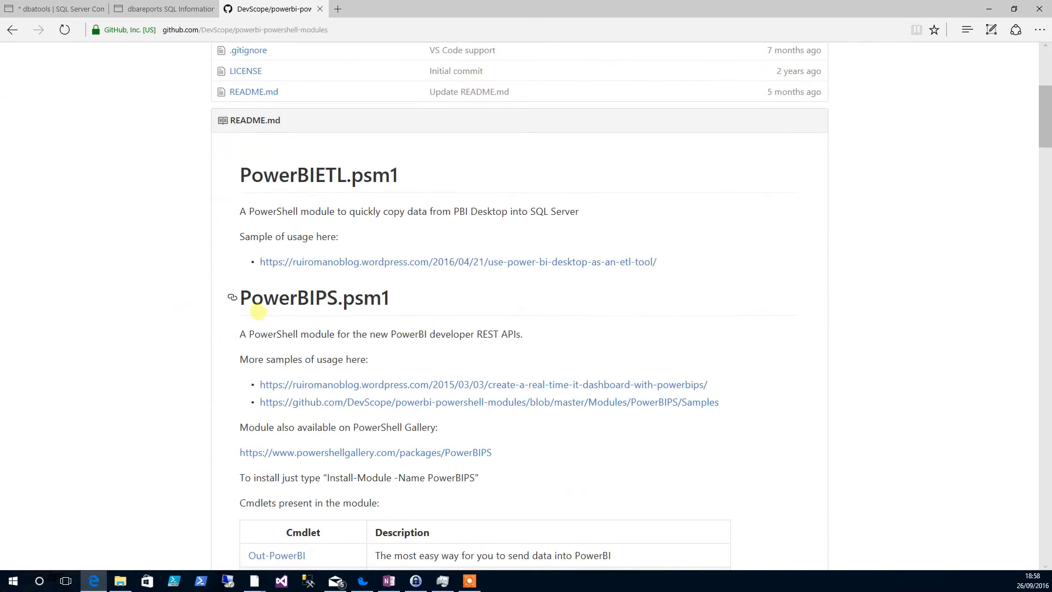
{"action": "mouse_move", "coordinate": [314, 306]}
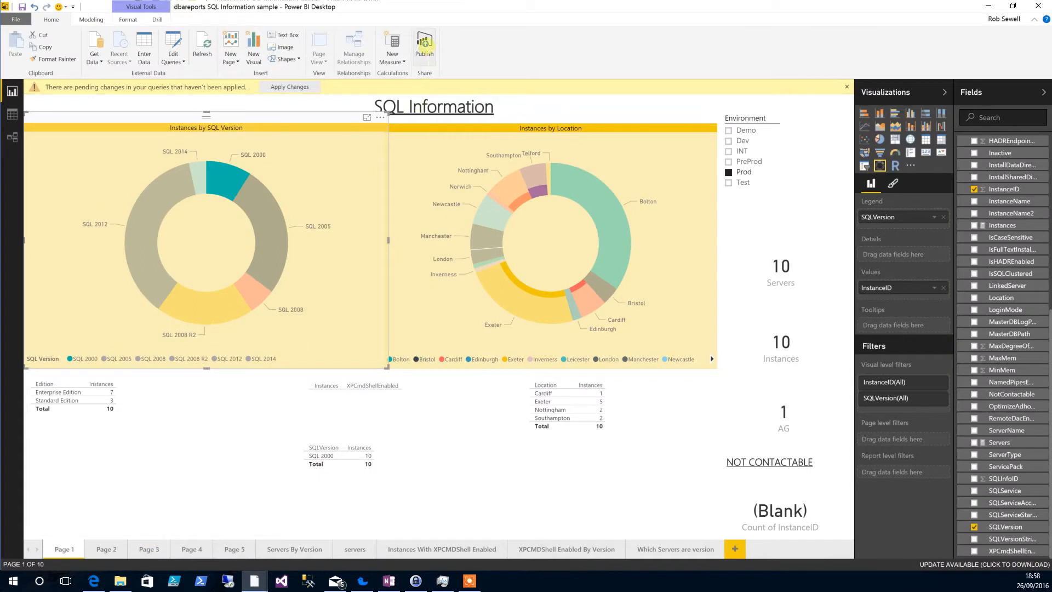
{"action": "mouse_move", "coordinate": [424, 43]}
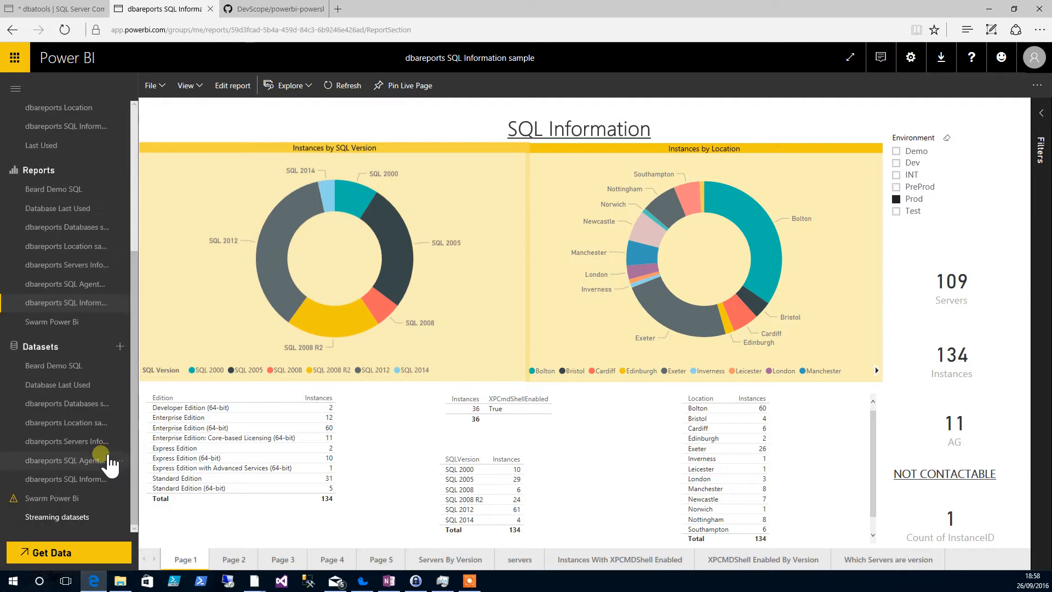
{"action": "mouse_move", "coordinate": [108, 463]}
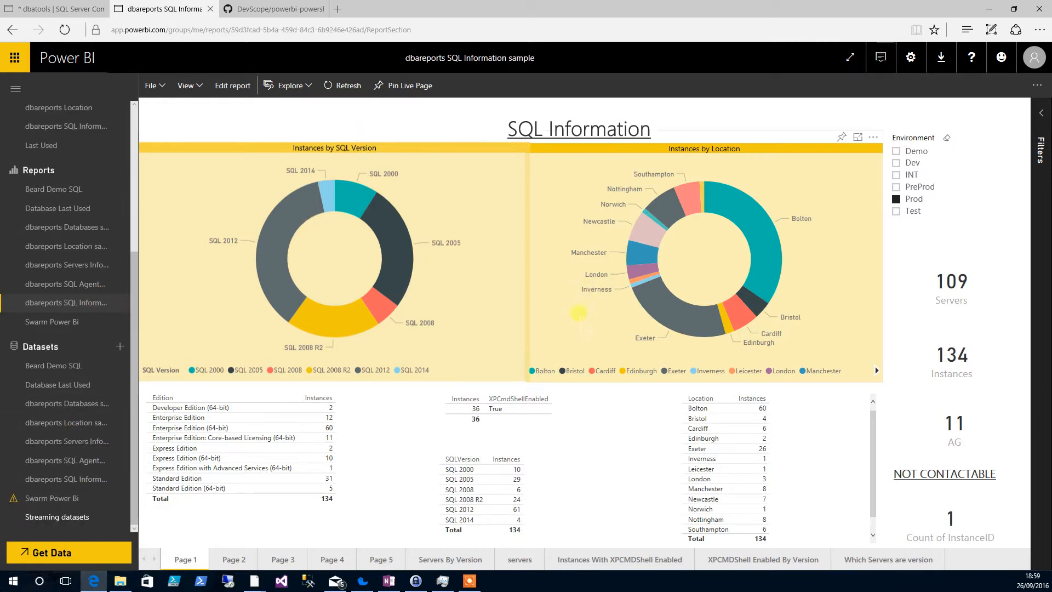
- Cross-filter by Exeter, Bolton and SQL 2005 and clear the Prod filter to show all 146 servers
{"action": "left_click", "coordinate": [653, 303]}
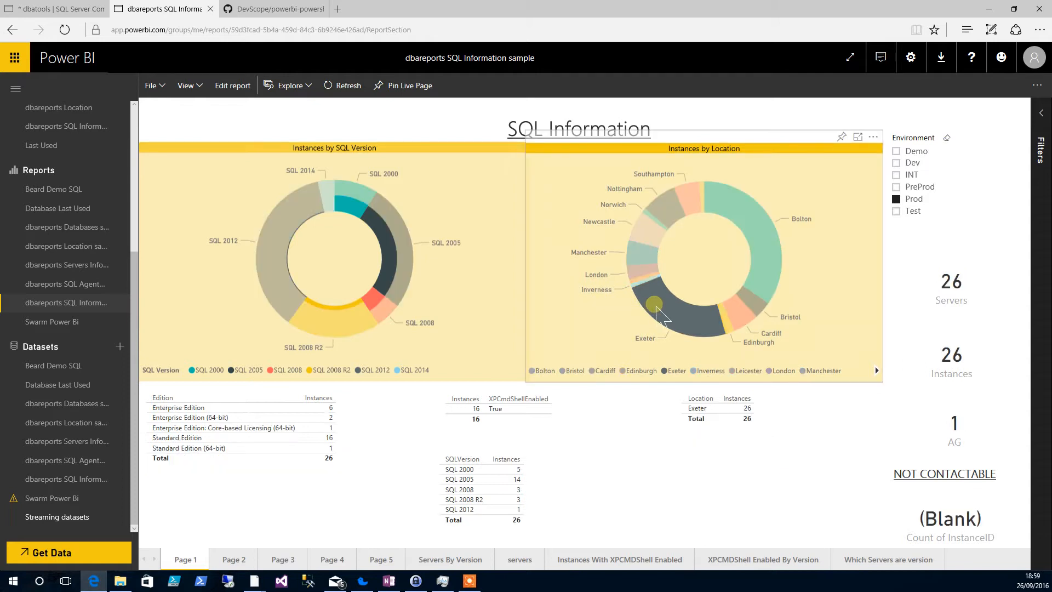
{"action": "left_click", "coordinate": [897, 198]}
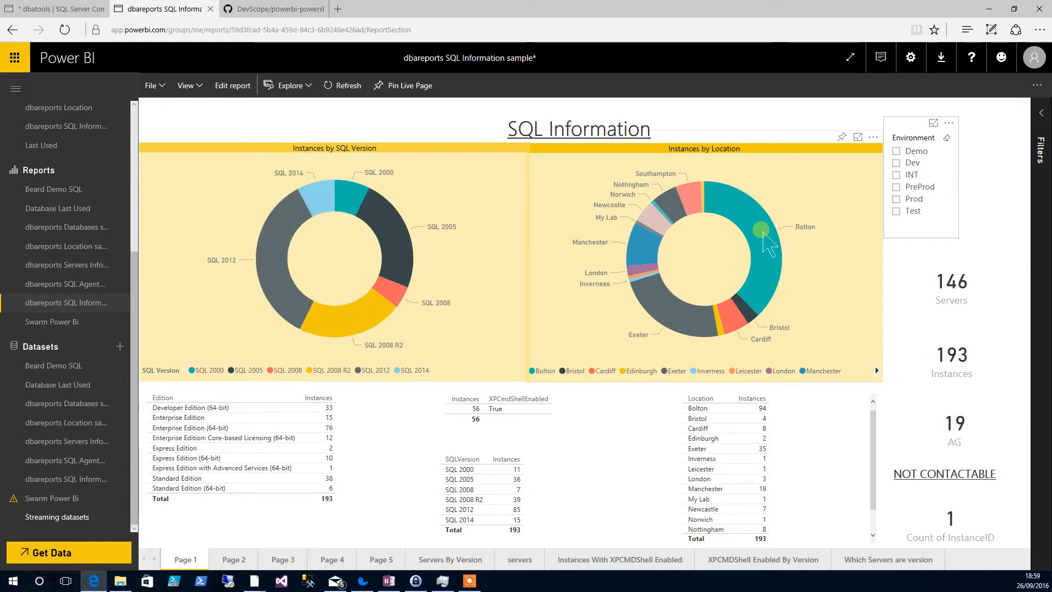
{"action": "left_click", "coordinate": [758, 228]}
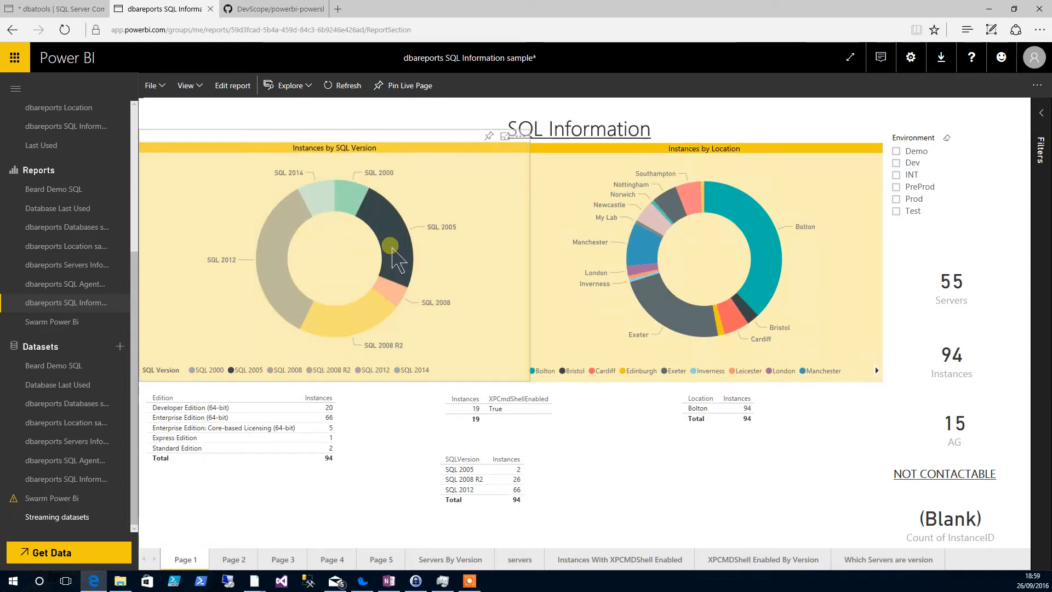
{"action": "left_click", "coordinate": [390, 244]}
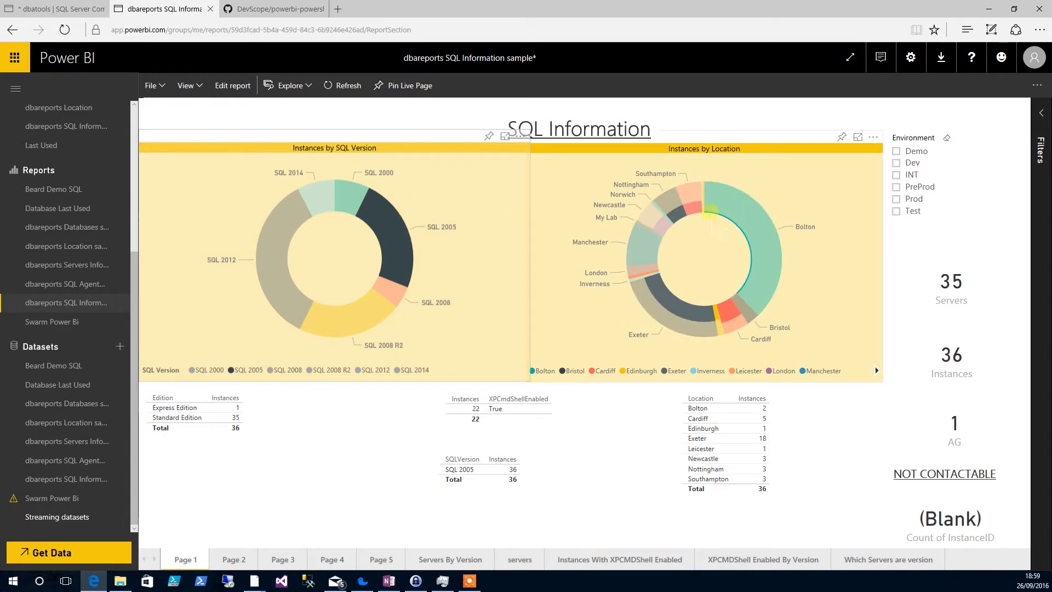
{"action": "mouse_move", "coordinate": [731, 173]}
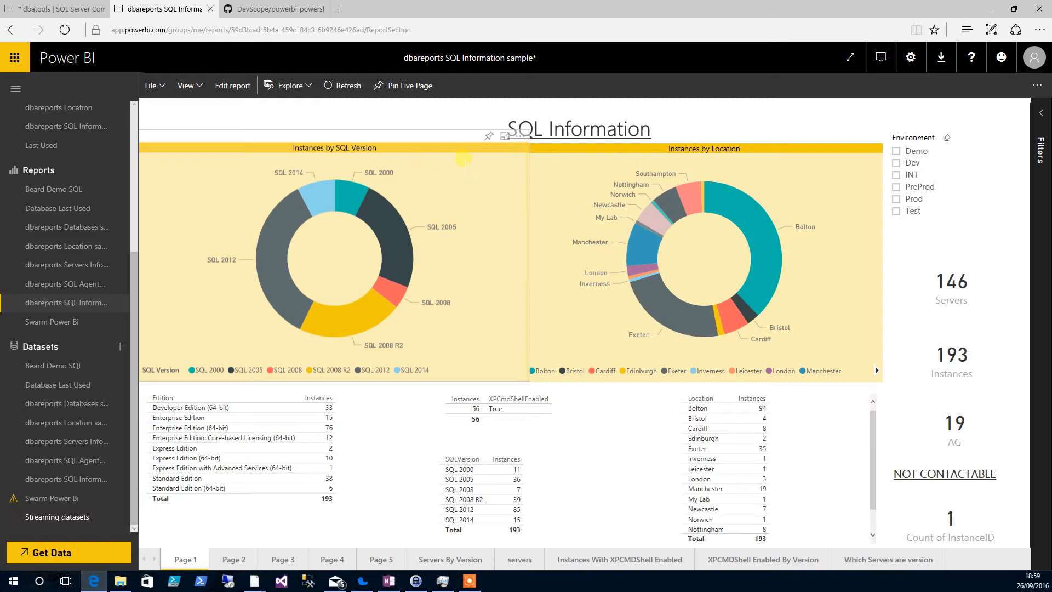
{"action": "mouse_move", "coordinate": [489, 136]}
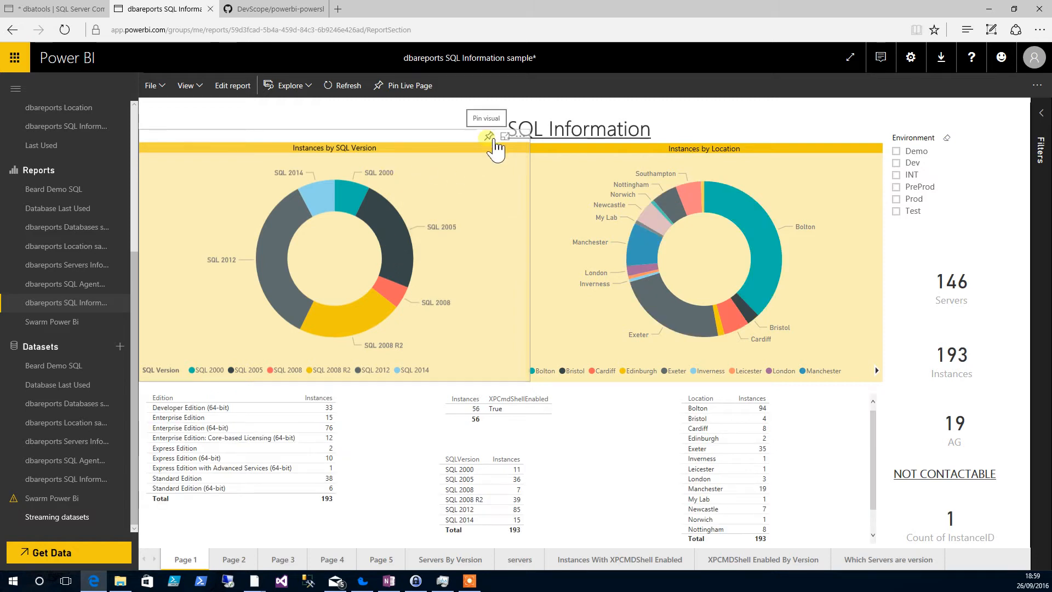
- Start pinning the SQL version chart to a new dashboard, then cancel the pin
{"action": "left_click", "coordinate": [488, 137]}
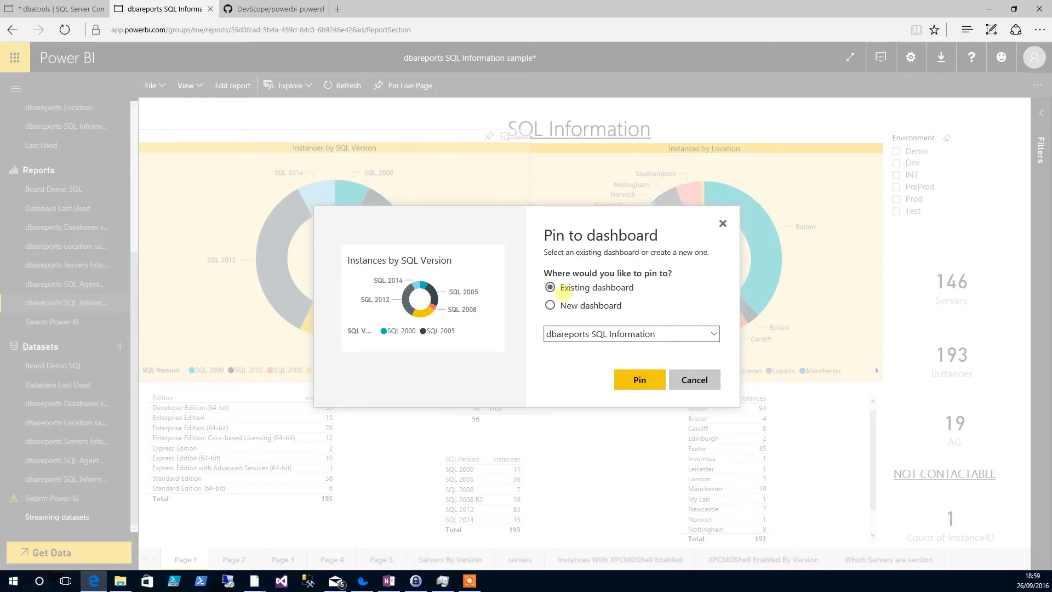
{"action": "left_click", "coordinate": [549, 305]}
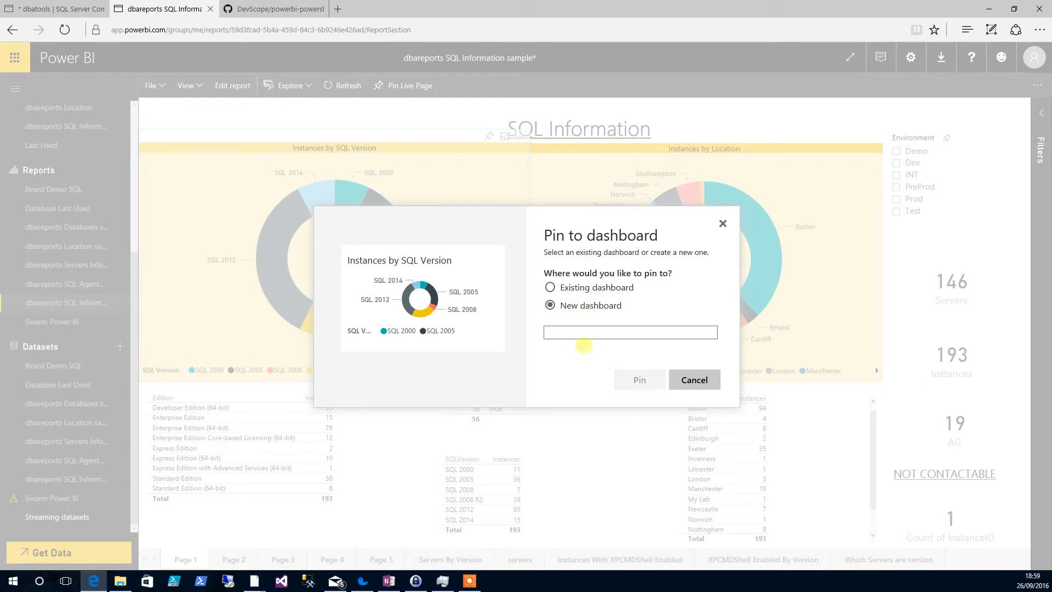
{"action": "left_click", "coordinate": [694, 381]}
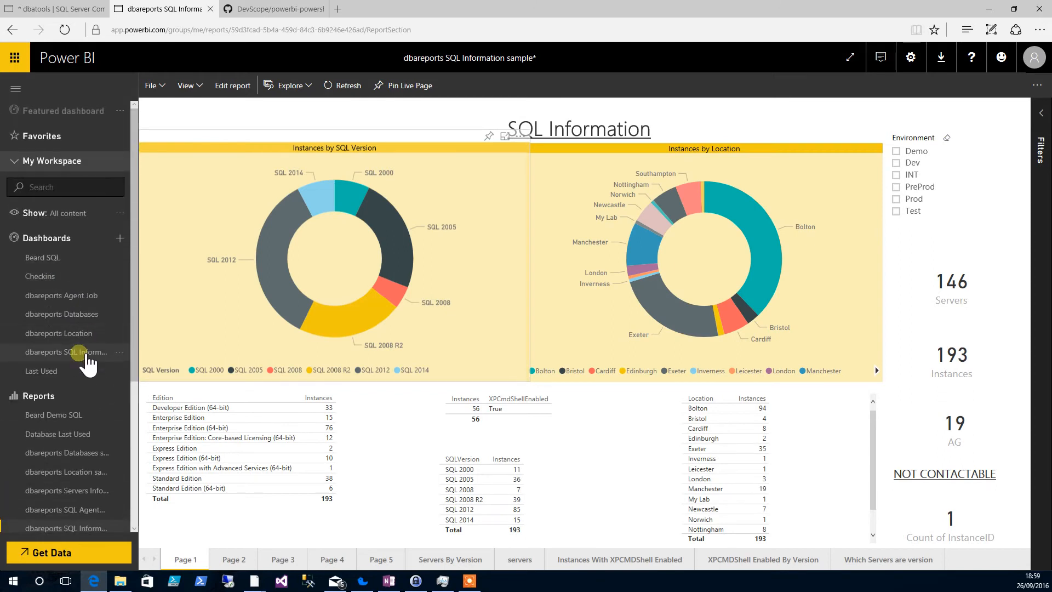
- Show the dbareports SQL Information dashboard and bring up its Share pane
{"action": "left_click", "coordinate": [67, 351]}
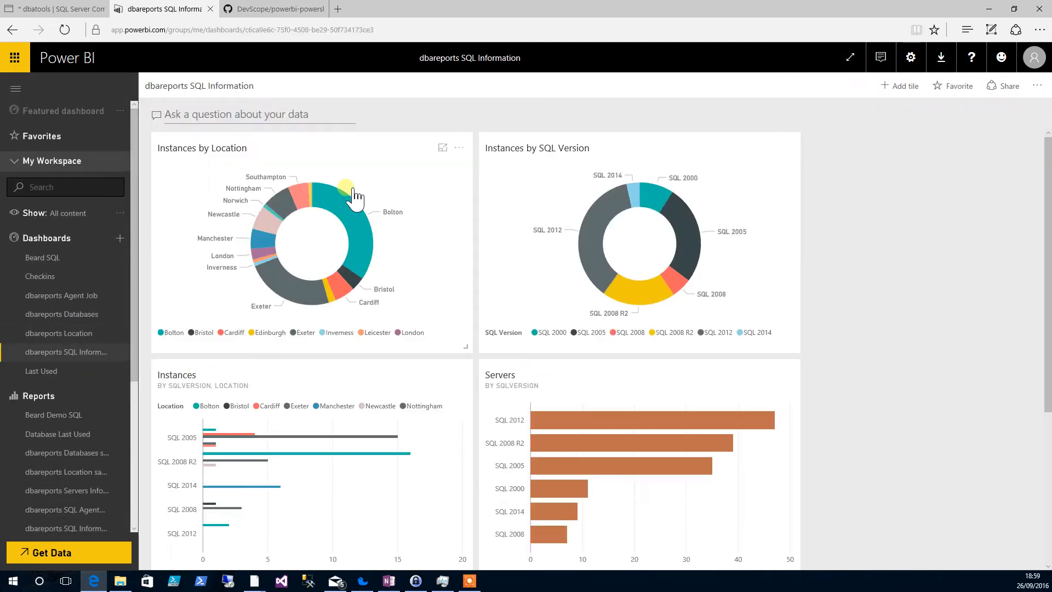
{"action": "scroll", "scroll_direction": "down", "scroll_amount": 3}
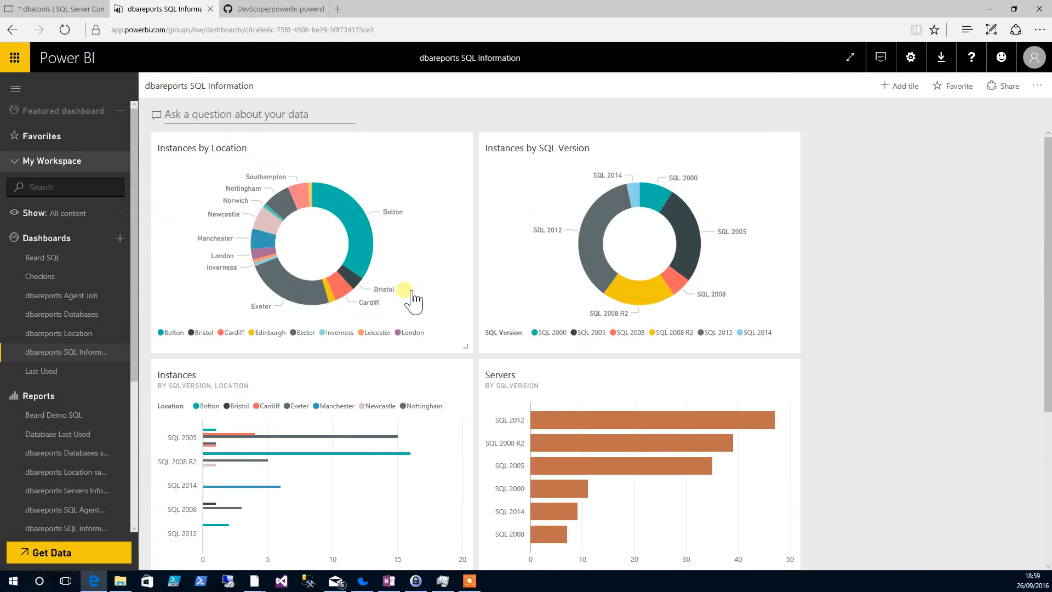
{"action": "left_click", "coordinate": [1008, 85]}
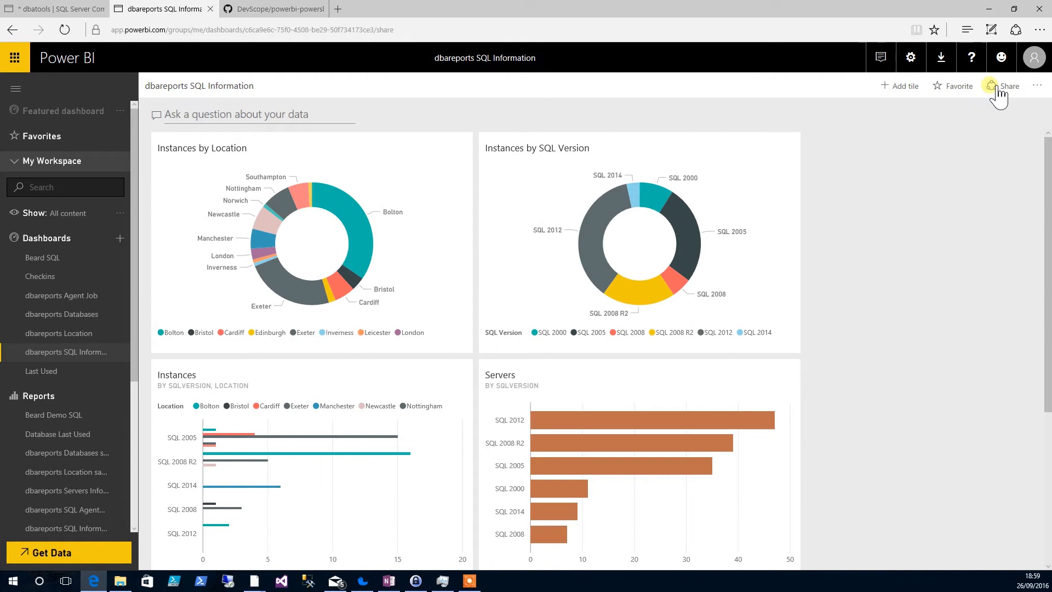
{"action": "left_click", "coordinate": [1007, 85]}
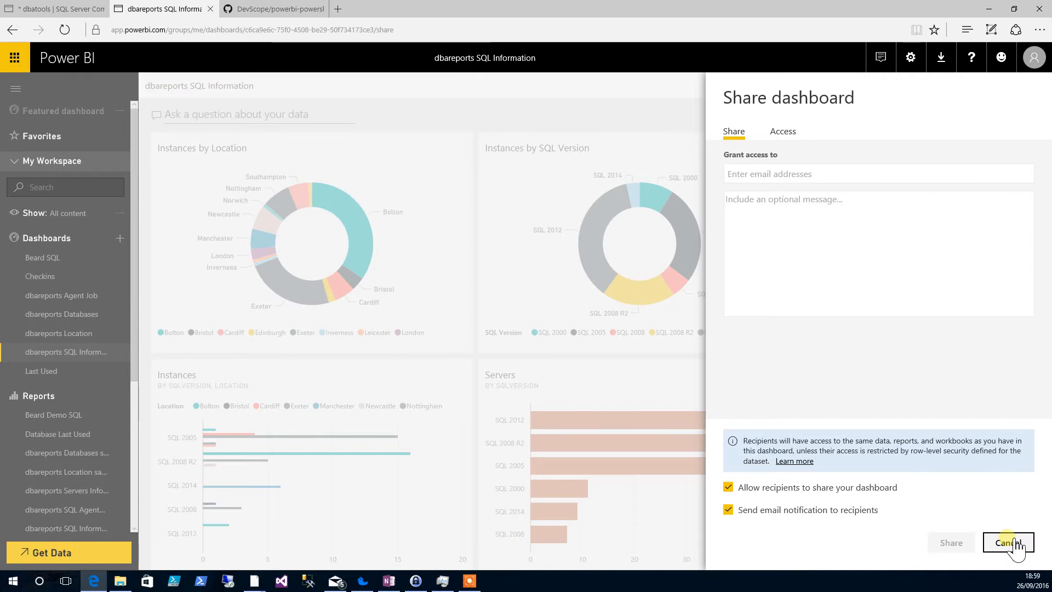
- Ask Q&A 'what are the servers and instances by location in Bolton' and view the single-point Bolton chart
{"action": "left_click", "coordinate": [1008, 543]}
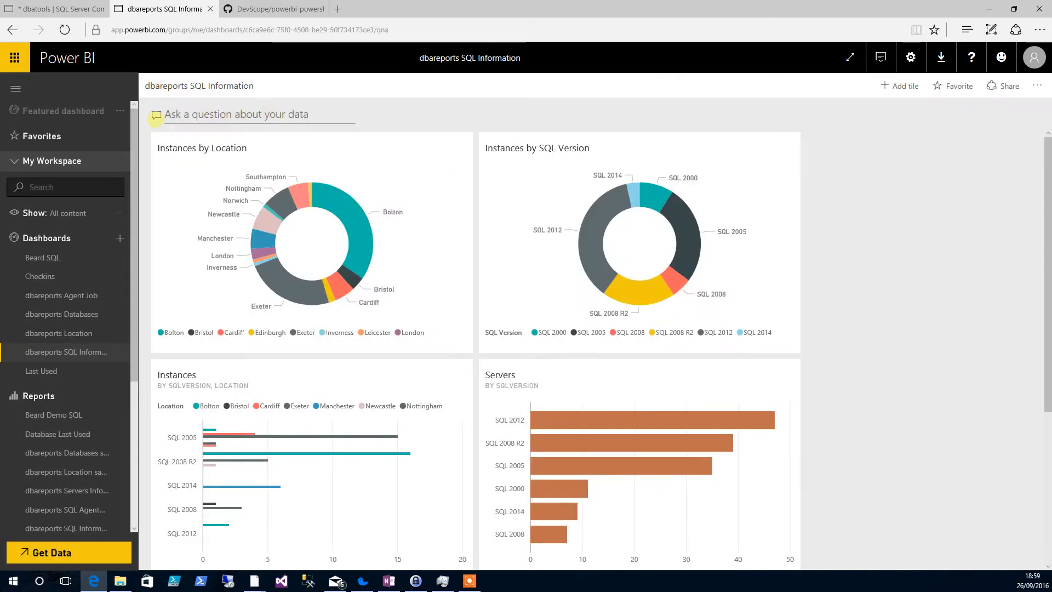
{"action": "left_click", "coordinate": [237, 113]}
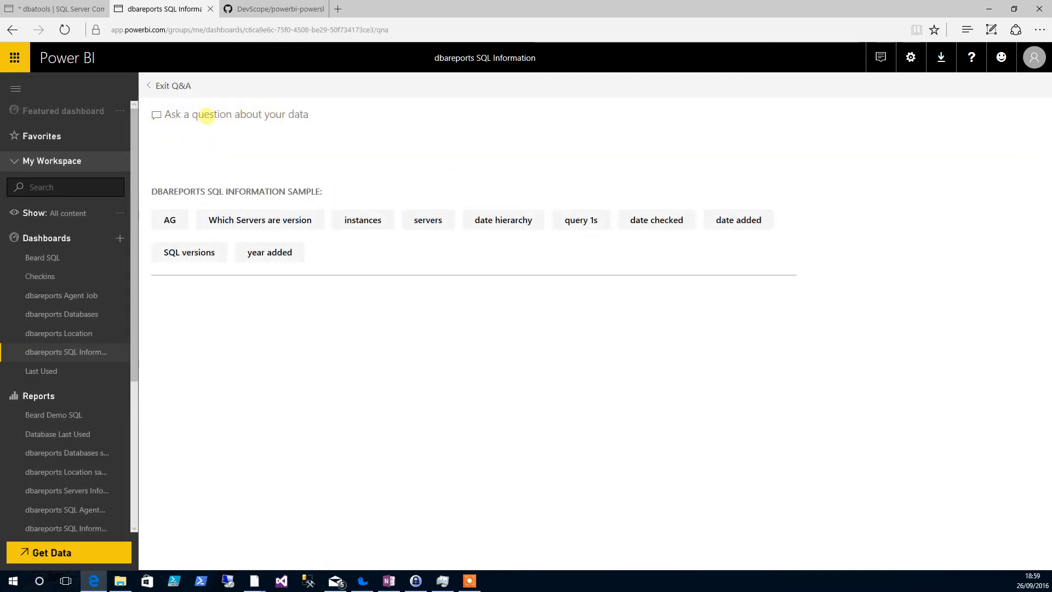
{"action": "type", "text": "what"}
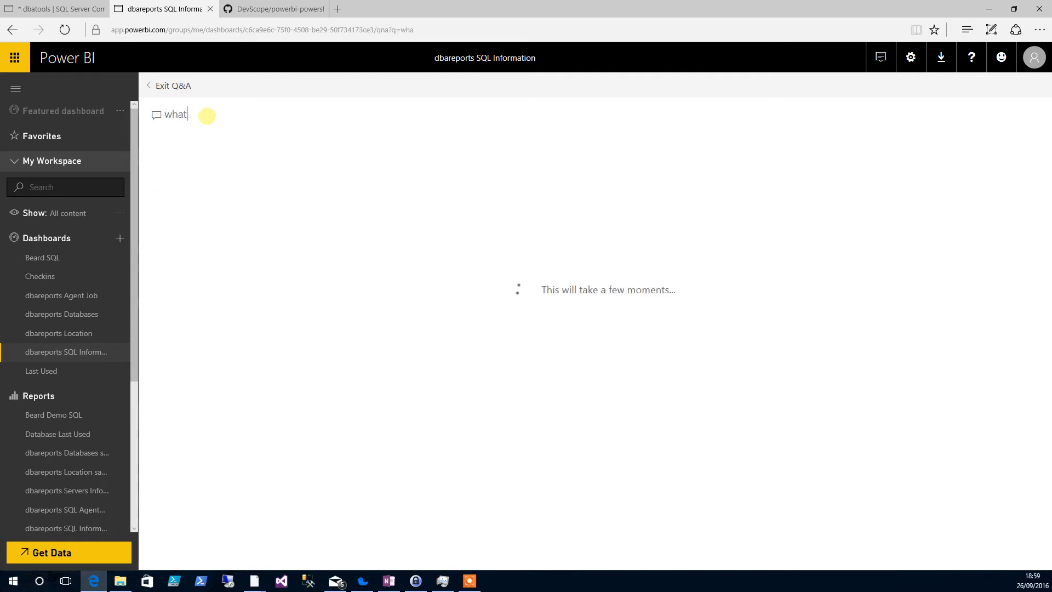
{"action": "type", "text": "\" are\""}
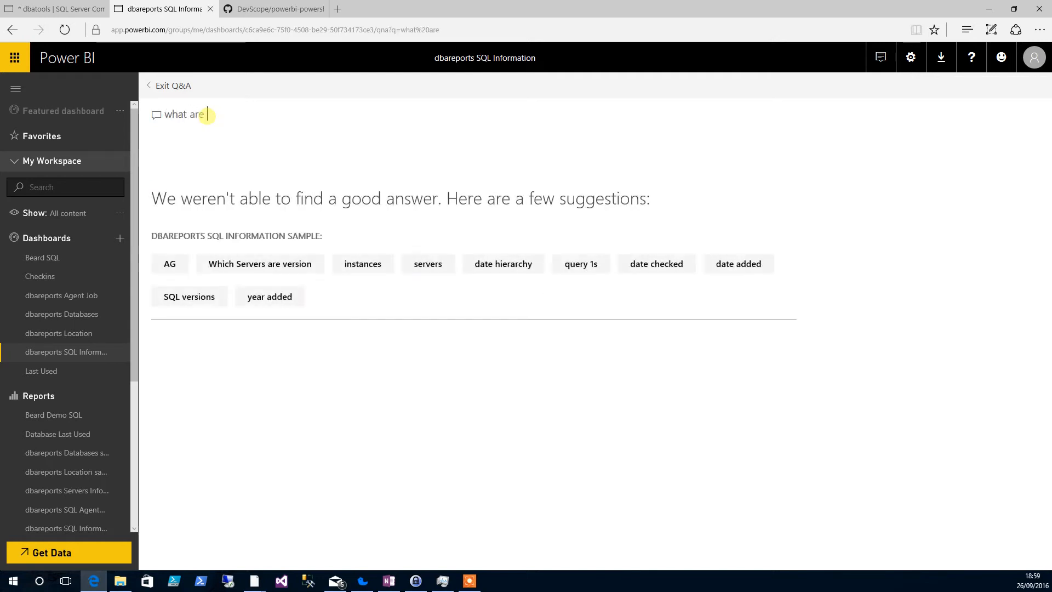
{"action": "type", "text": "the servers and"}
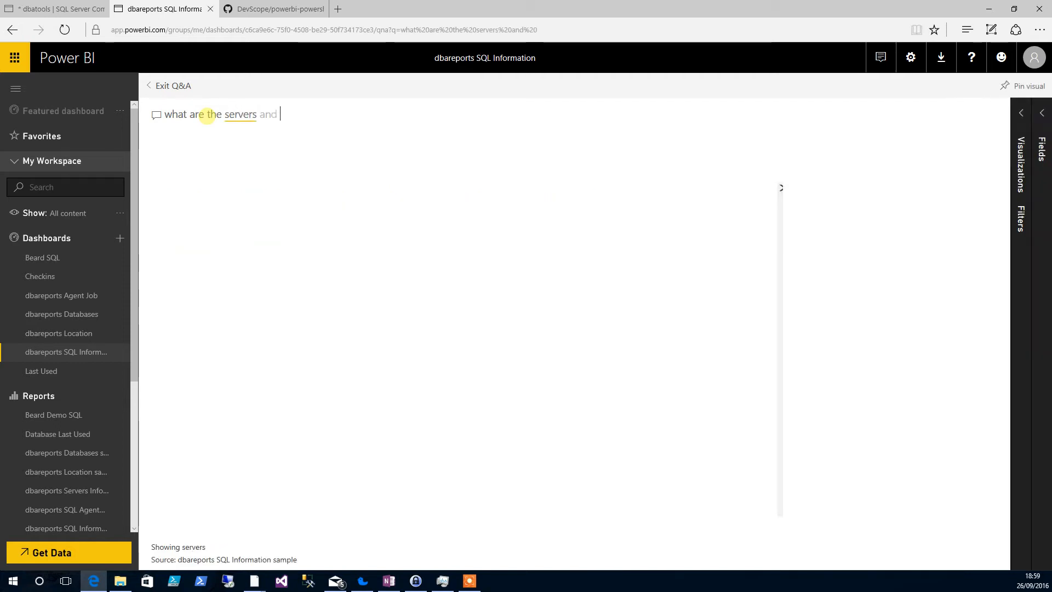
{"action": "type", "text": "instances"}
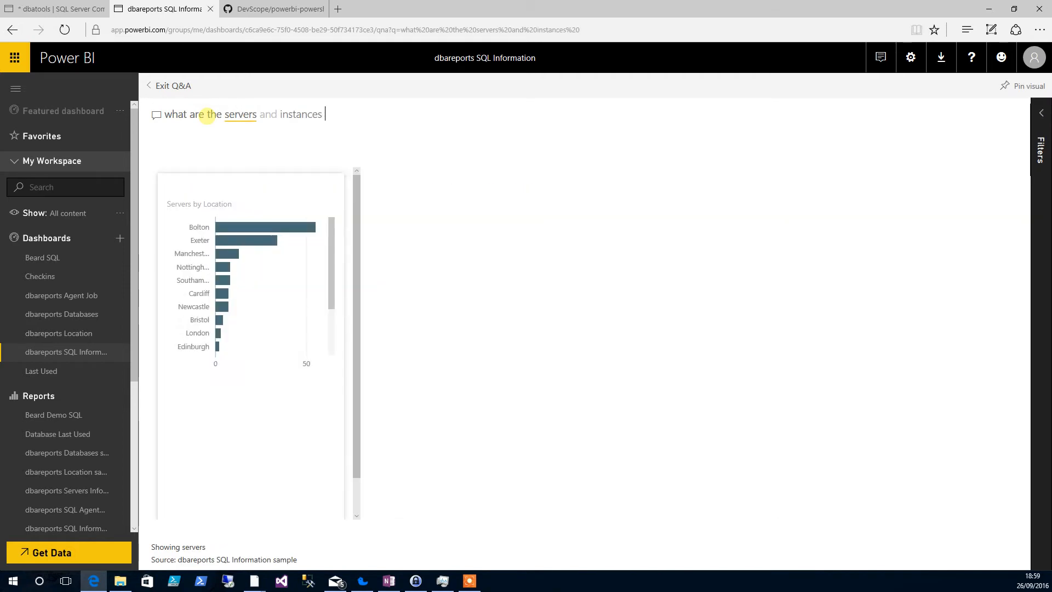
{"action": "type", "text": "by loc"}
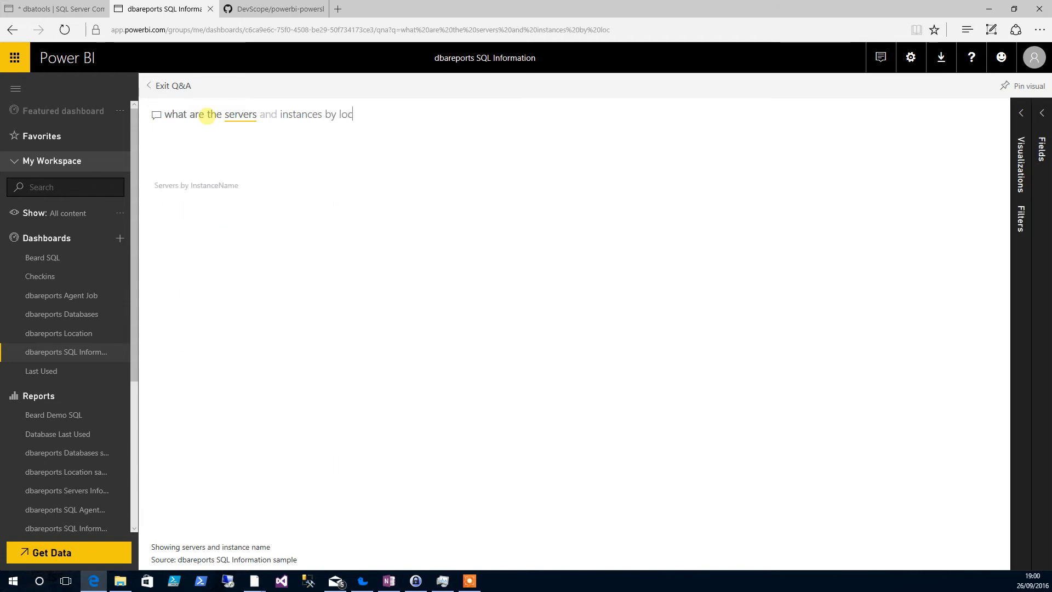
{"action": "type", "text": "ation"}
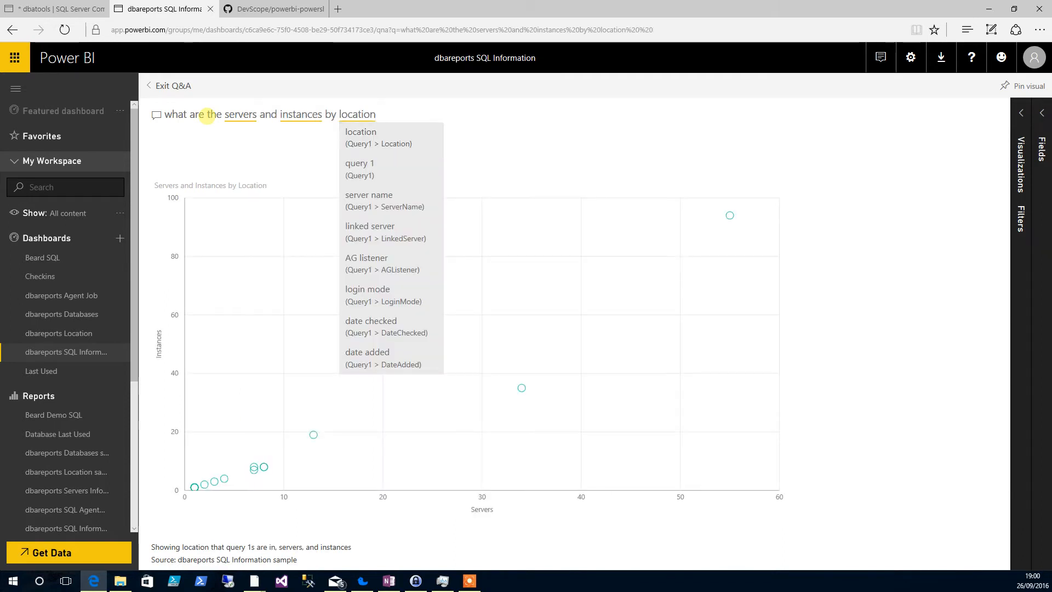
{"action": "type", "text": "as"}
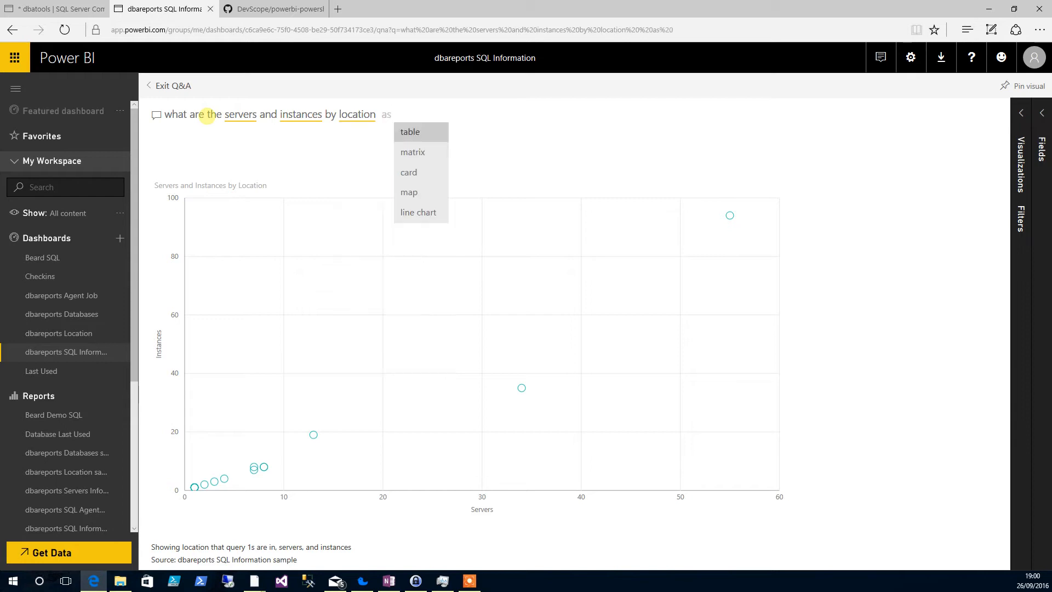
{"action": "left_click", "coordinate": [410, 132]}
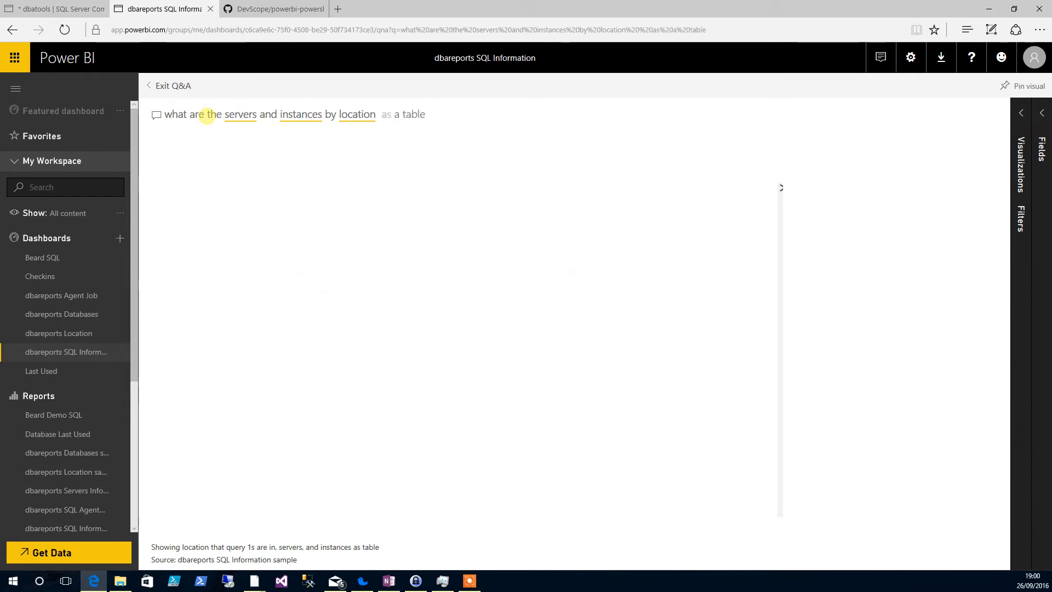
{"action": "left_click", "coordinate": [417, 114]}
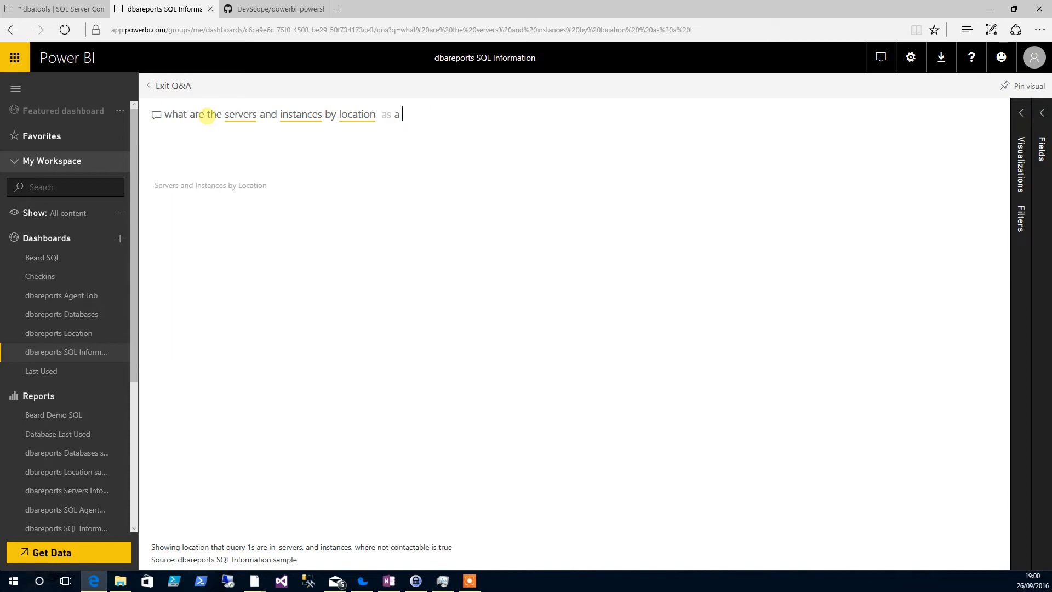
{"action": "key", "text": "Backspace"}
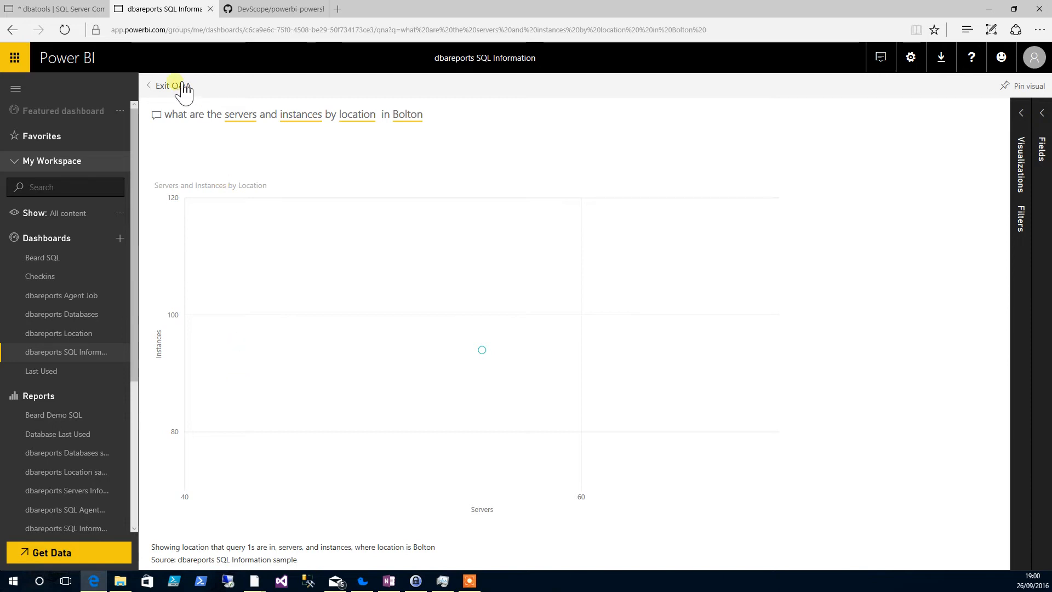
- Leave Q&A and go to the Datasets page of the Power BI service settings
{"action": "left_click", "coordinate": [162, 86]}
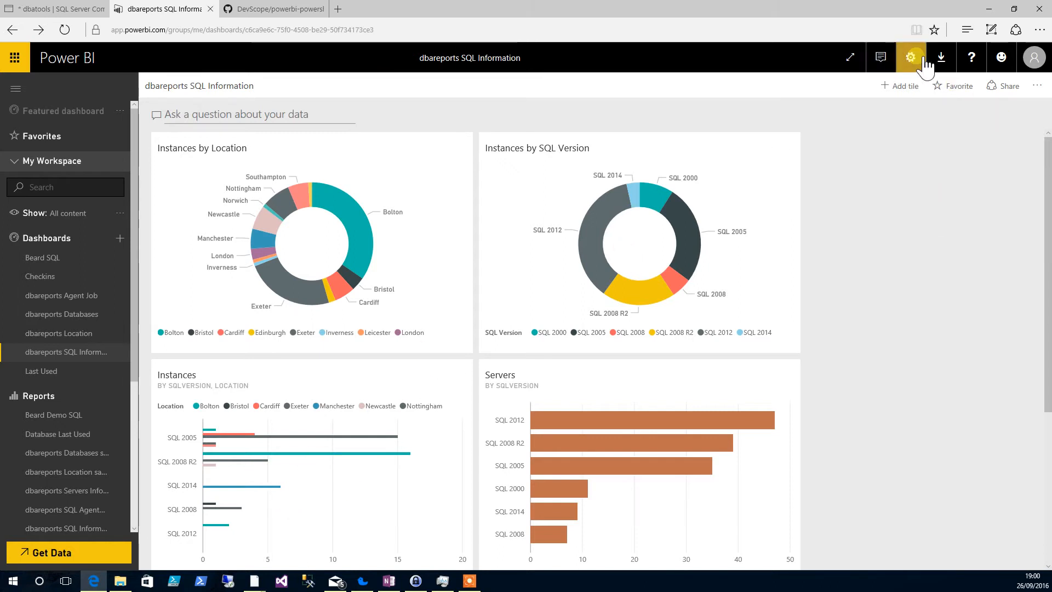
{"action": "left_click", "coordinate": [911, 58]}
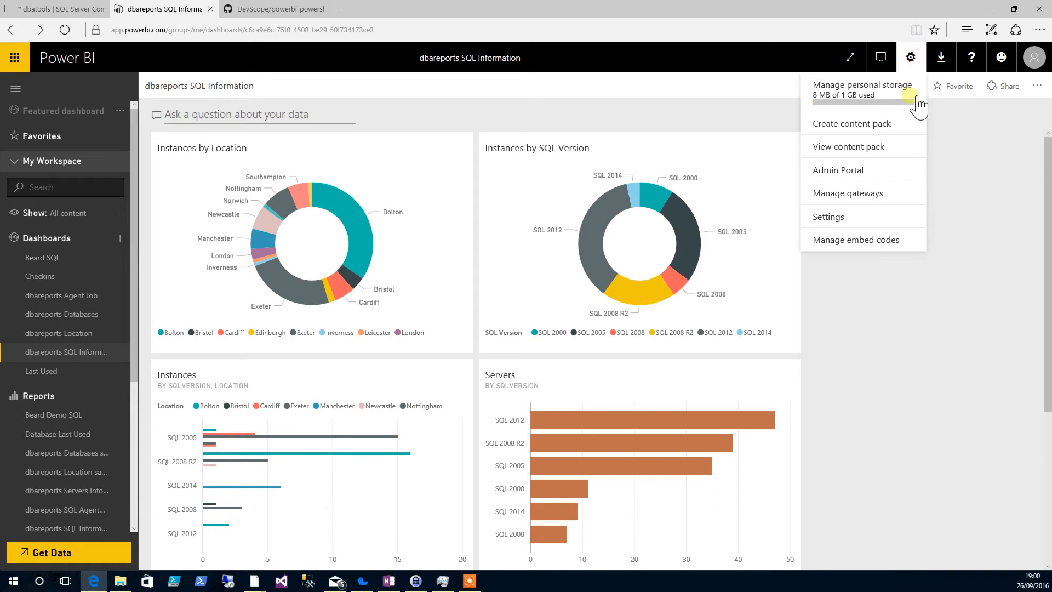
{"action": "left_click", "coordinate": [828, 216]}
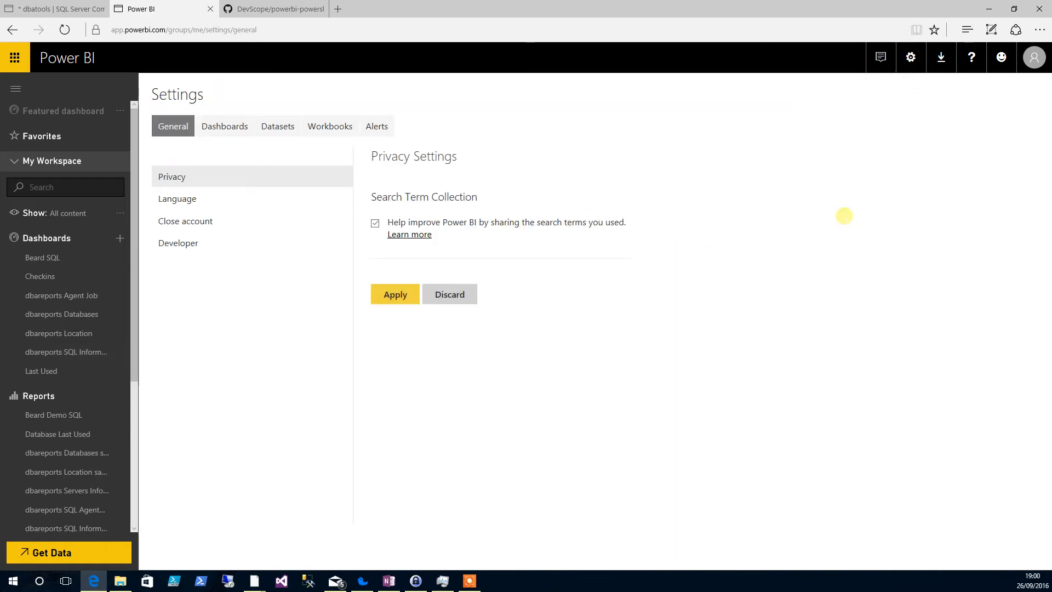
{"action": "left_click", "coordinate": [277, 126]}
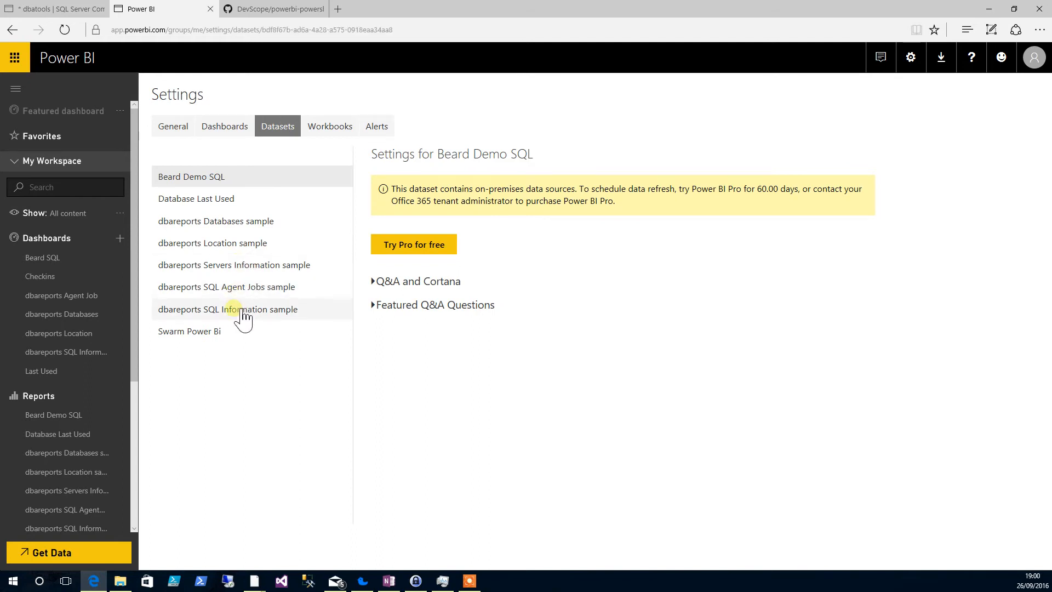
- Enable 'Allow Cortana to access this dataset' for the dbareports SQL Information sample
{"action": "left_click", "coordinate": [228, 309]}
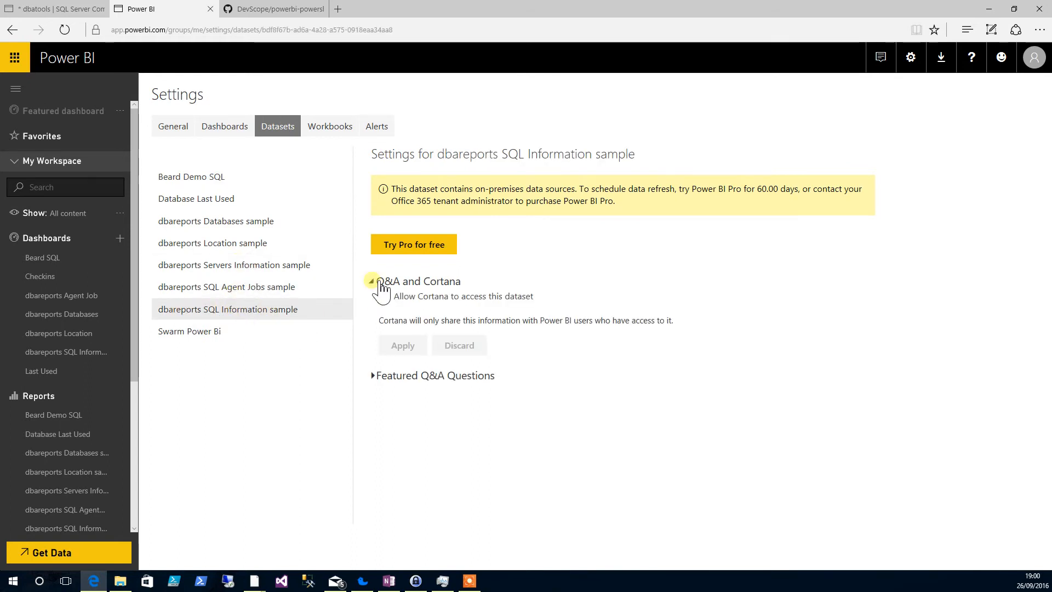
{"action": "left_click", "coordinate": [383, 296]}
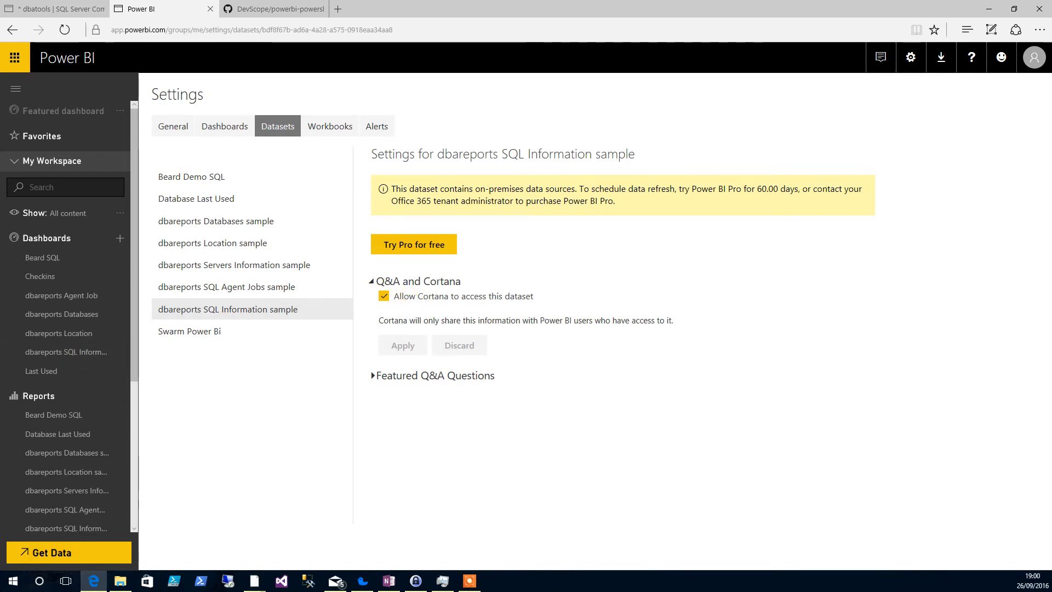
{"action": "scroll", "scroll_direction": "down", "scroll_amount": 3}
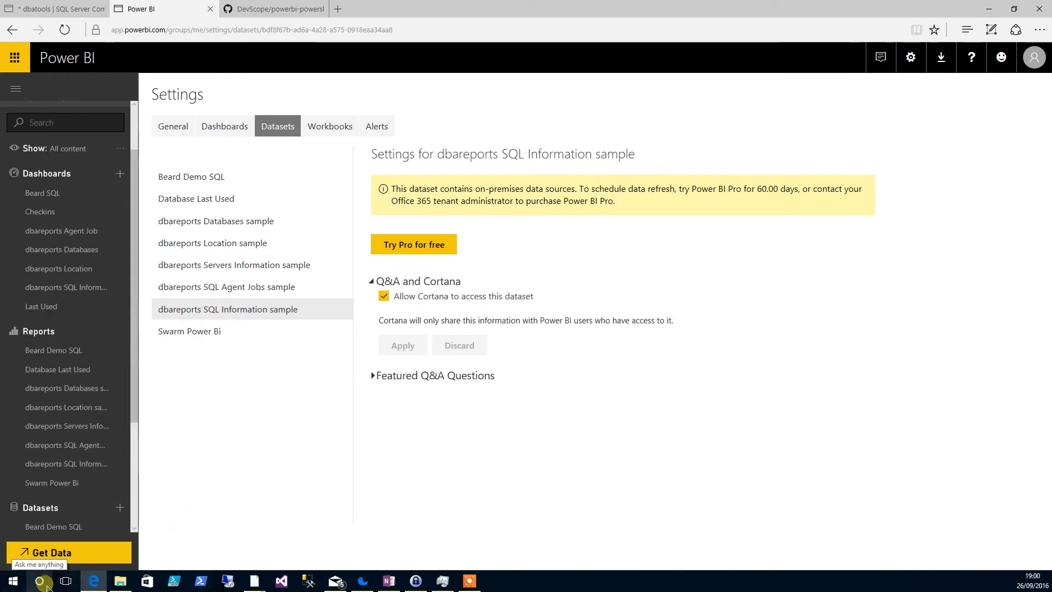
- Ask Cortana by voice which location client the Eagles is in, getting Bolton and Nottingham, then start a second question
{"action": "left_click", "coordinate": [41, 581]}
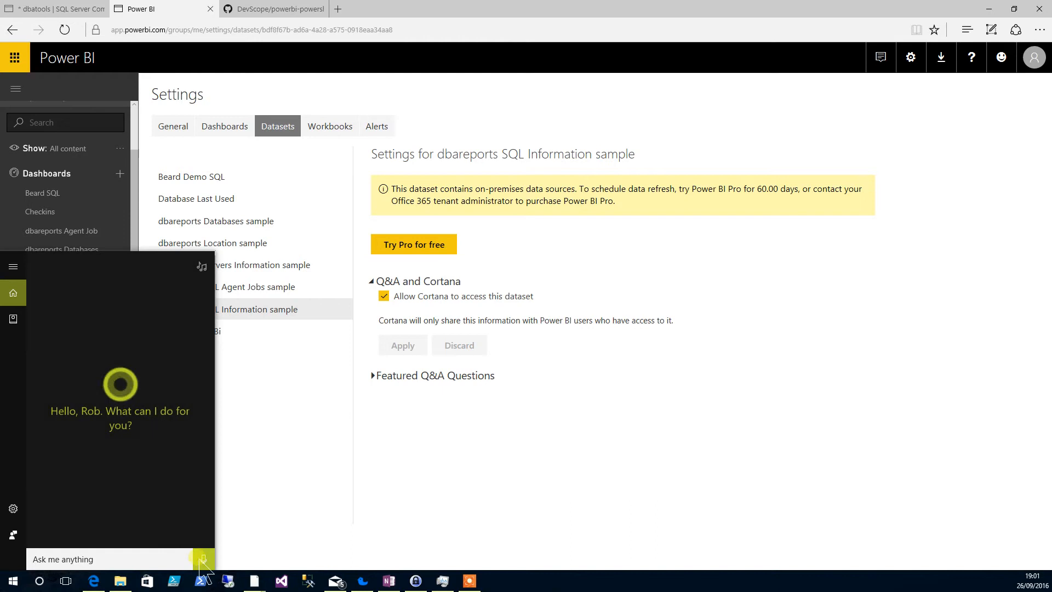
{"action": "left_click", "coordinate": [203, 559]}
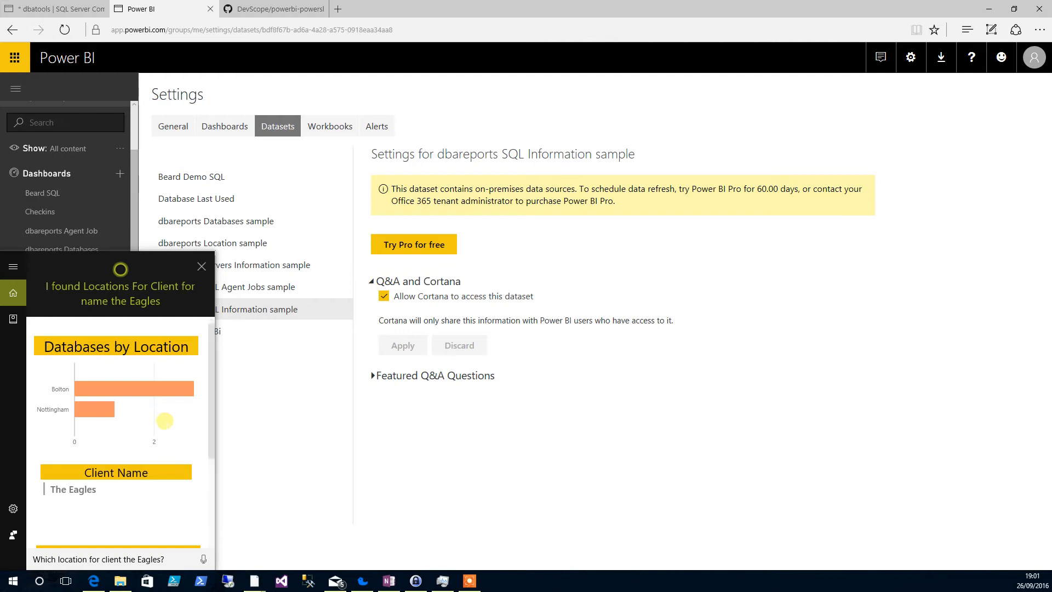
{"action": "scroll", "scroll_direction": "down", "scroll_amount": 3}
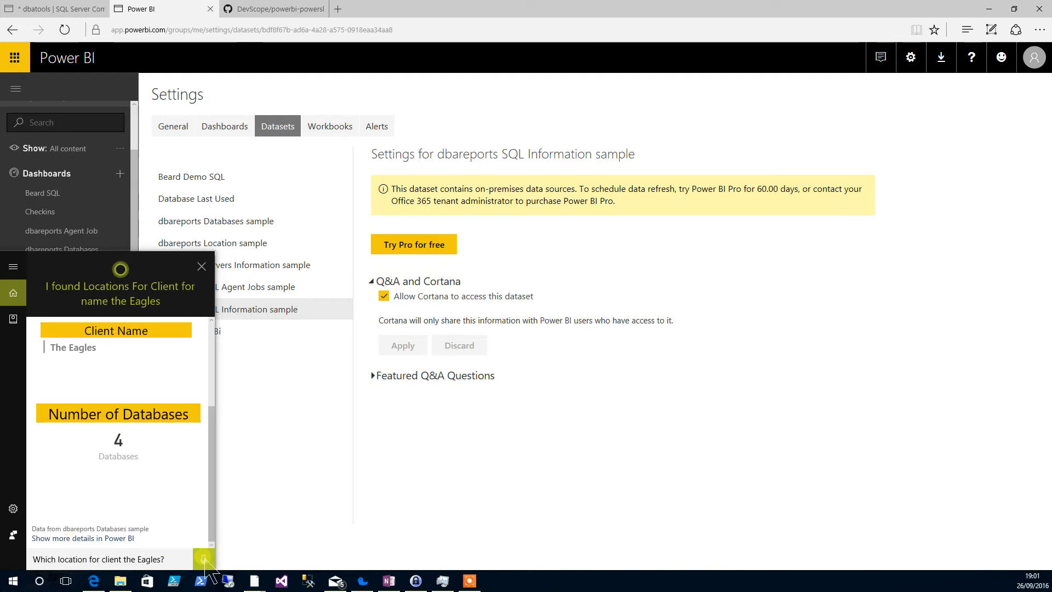
{"action": "left_click", "coordinate": [204, 558]}
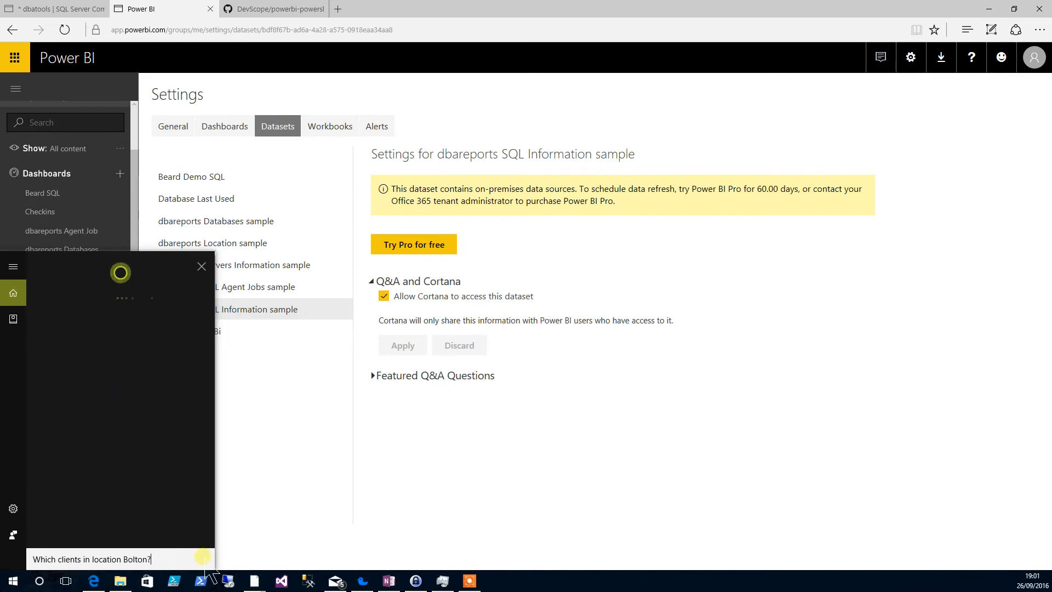
- Ask Cortana for Bolton's servers by version, showing 55 servers and 94 instances
{"action": "left_click", "coordinate": [204, 559]}
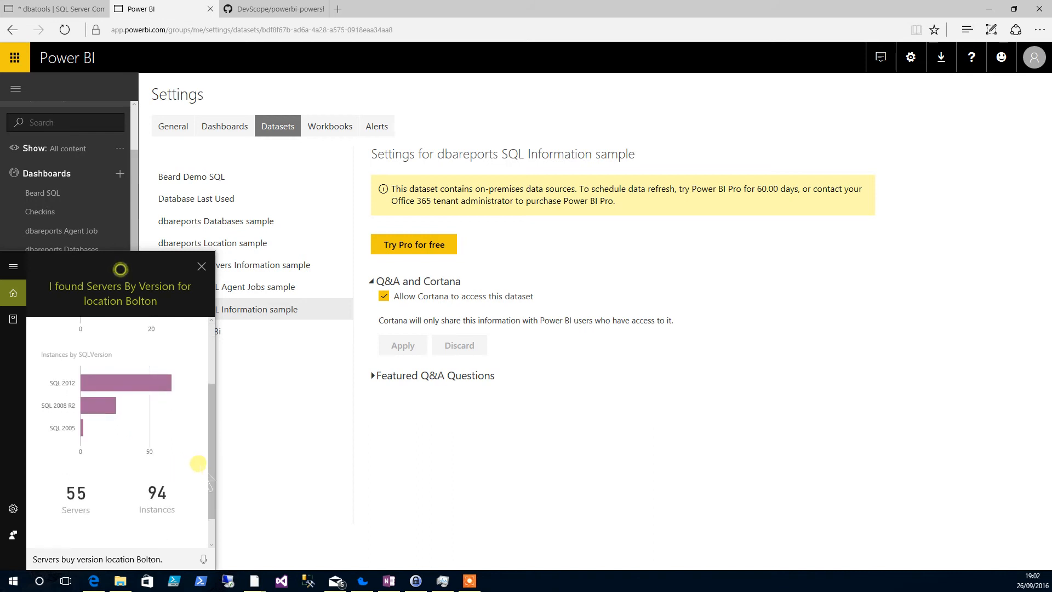
{"action": "scroll", "scroll_direction": "down", "scroll_amount": 3}
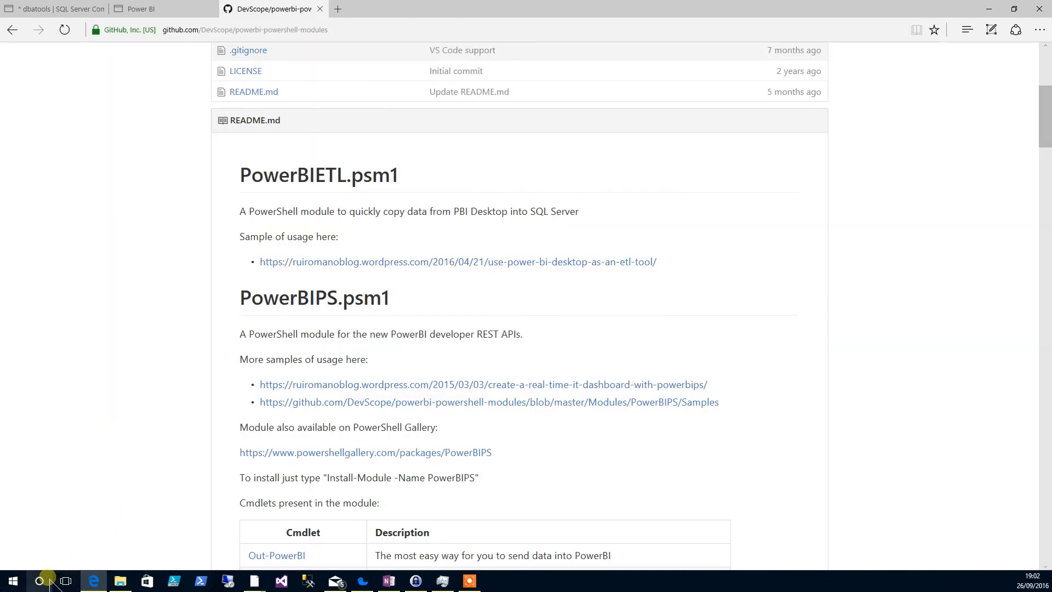
- Ask Cortana which servers are version SQL 2000 and scroll the list of 11 servers and 11 instances
{"action": "left_click", "coordinate": [43, 581]}
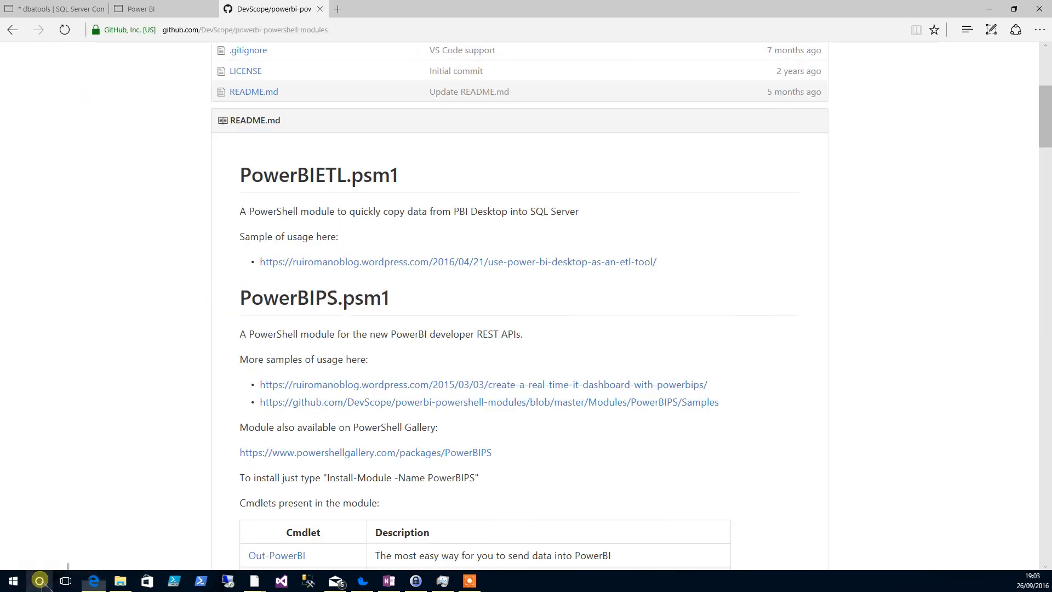
{"action": "left_click", "coordinate": [39, 581]}
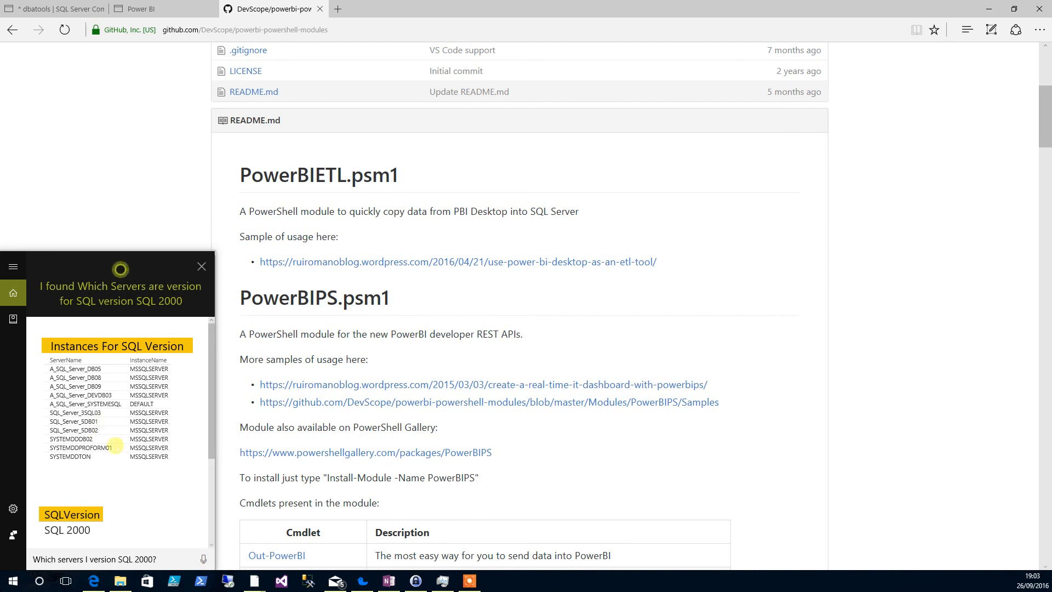
{"action": "scroll", "scroll_direction": "down", "scroll_amount": 3}
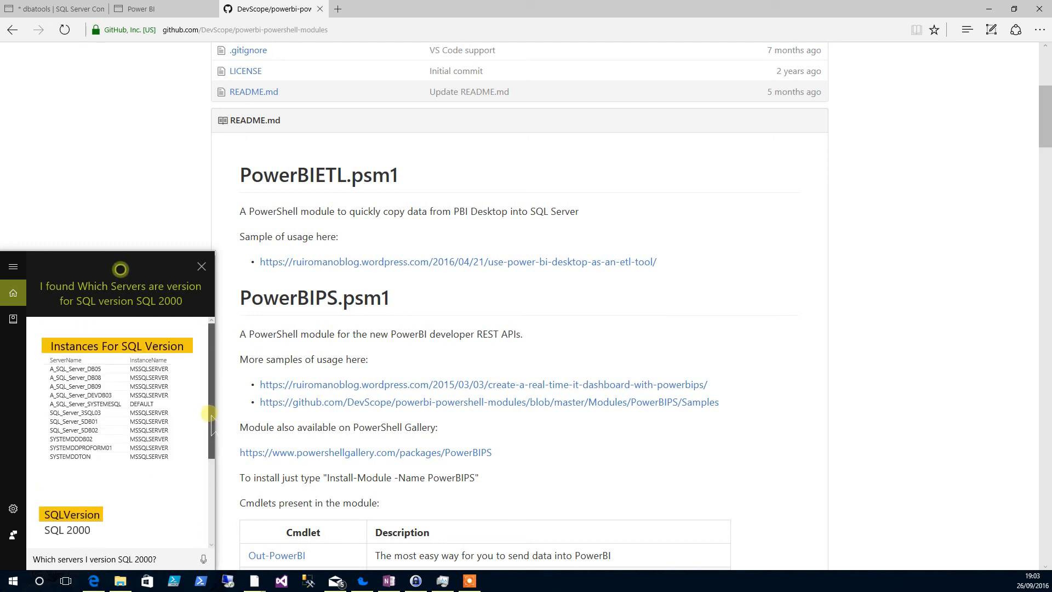
{"action": "scroll", "scroll_direction": "down", "scroll_amount": 3}
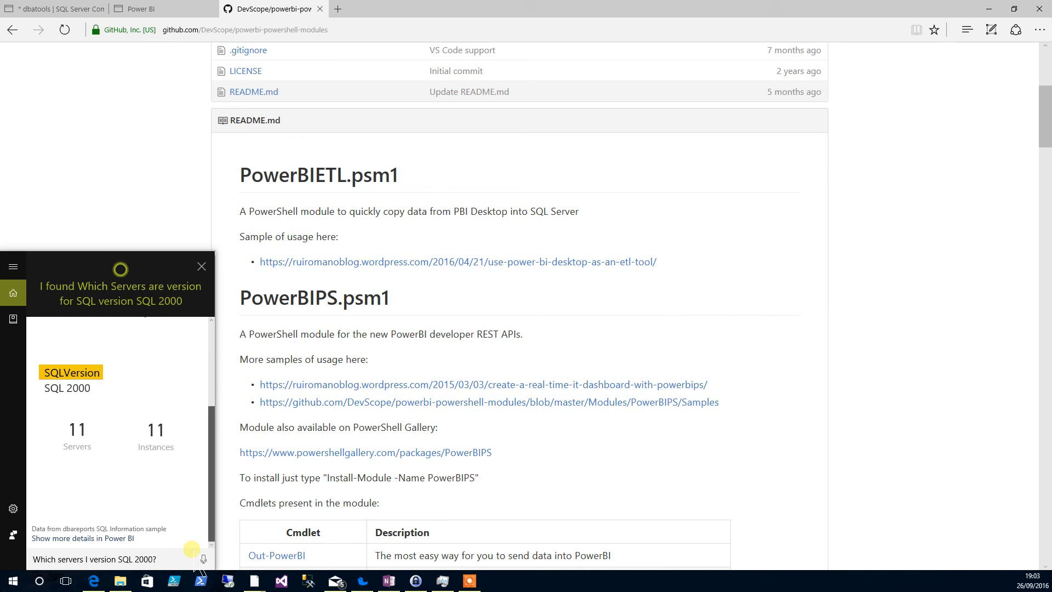